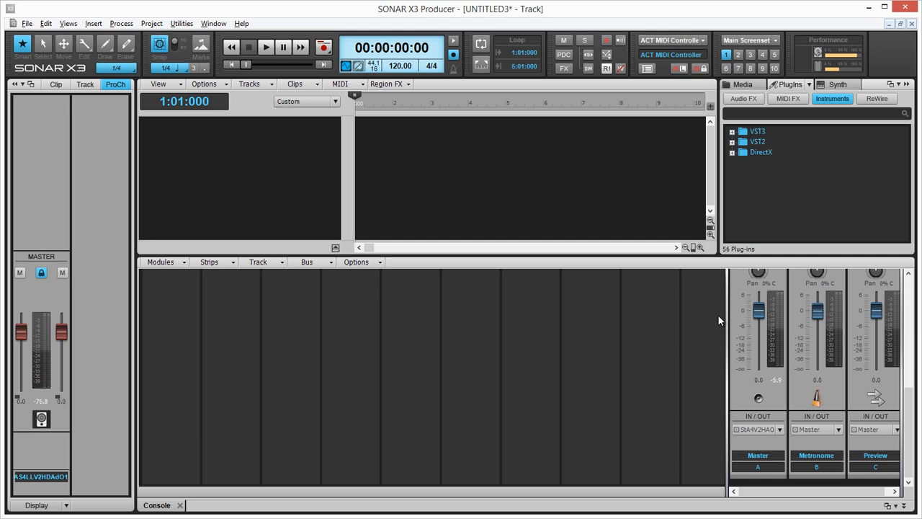
{"action": "mouse_move", "coordinate": [817, 116]}
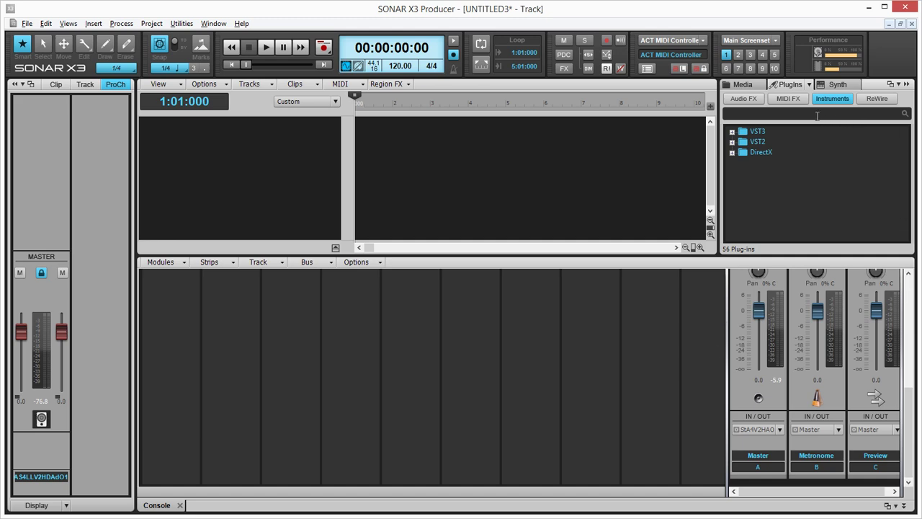
- Insert Kontakt 5 from a 'kontak' plugin search, creating its MIDI and audio tracks
{"action": "type", "text": "kontak"}
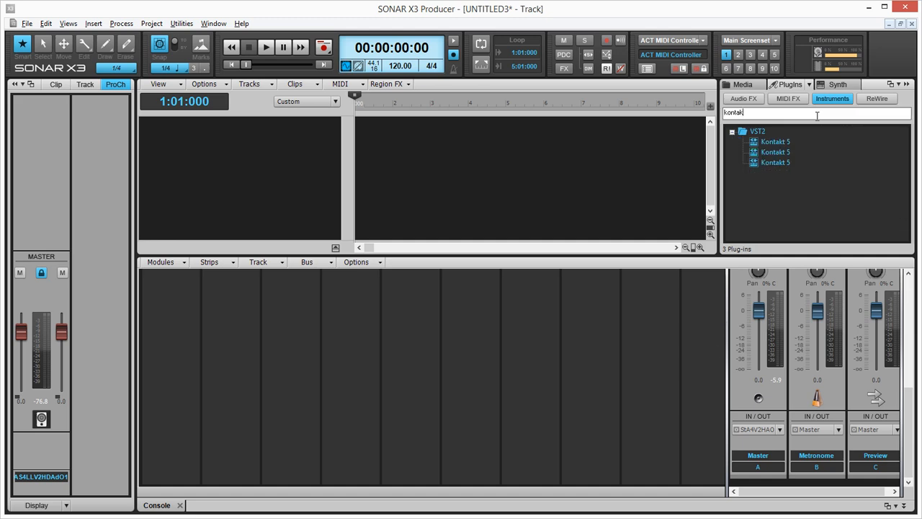
{"action": "left_click", "coordinate": [776, 141]}
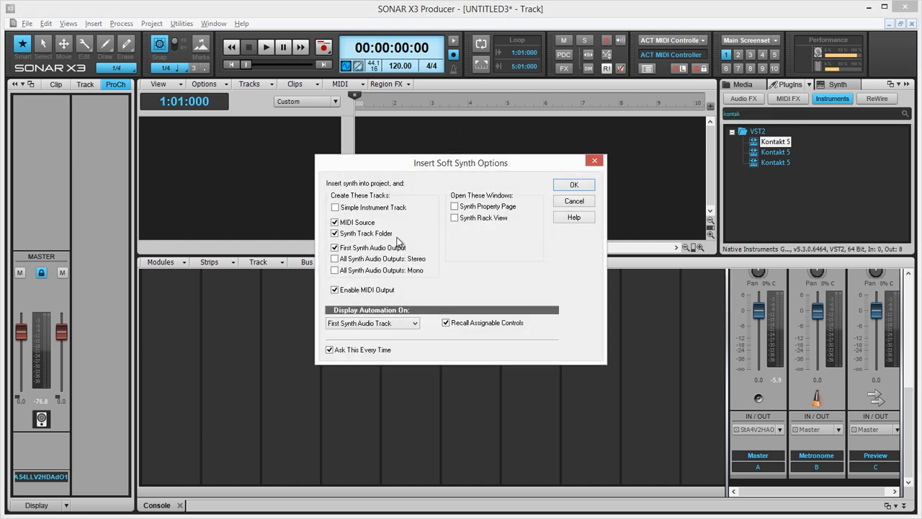
{"action": "left_click", "coordinate": [574, 185]}
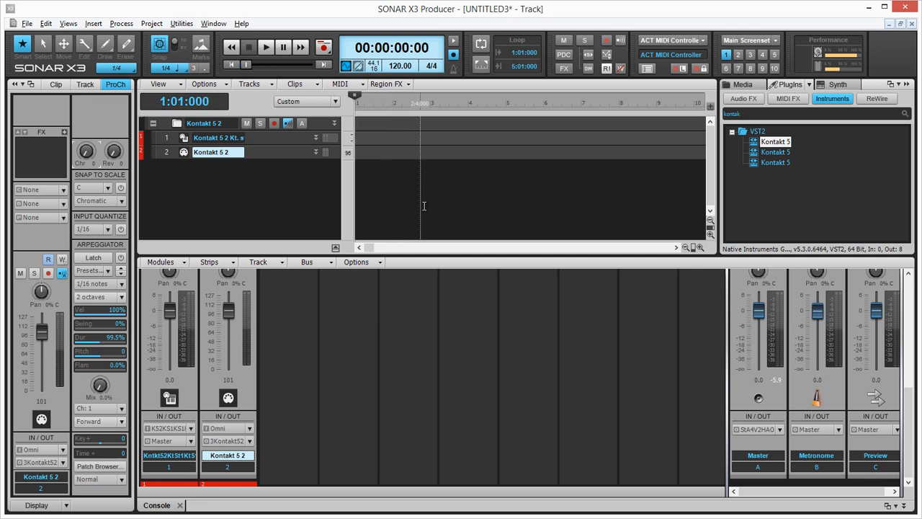
{"action": "mouse_move", "coordinate": [479, 206]}
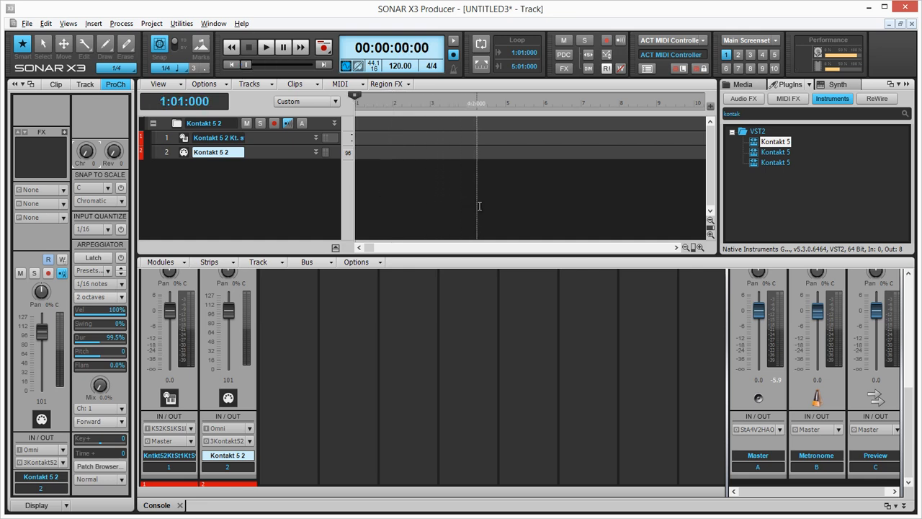
- Record a MIDI take, Record 1, onto the Kontakt 5 2 MIDI track across bars 2–9
{"action": "left_click", "coordinate": [265, 46]}
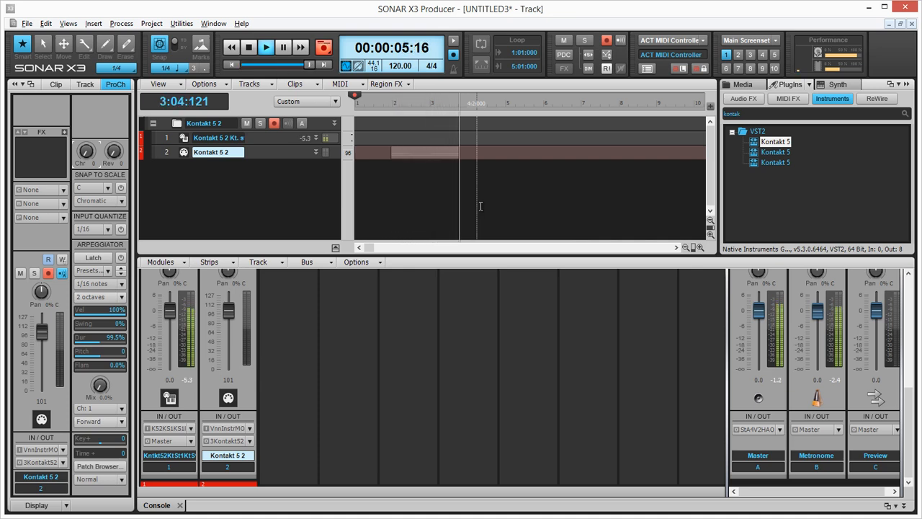
{"action": "left_click", "coordinate": [249, 46]}
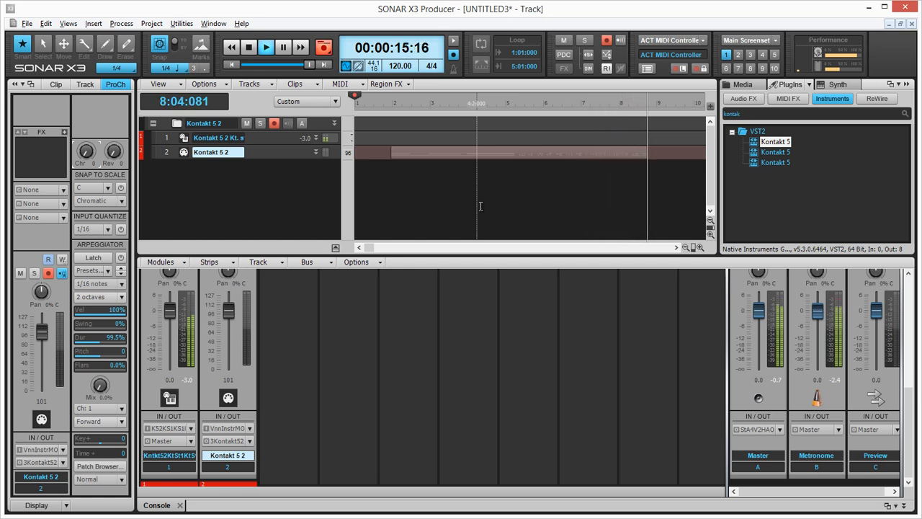
{"action": "left_click", "coordinate": [248, 46]}
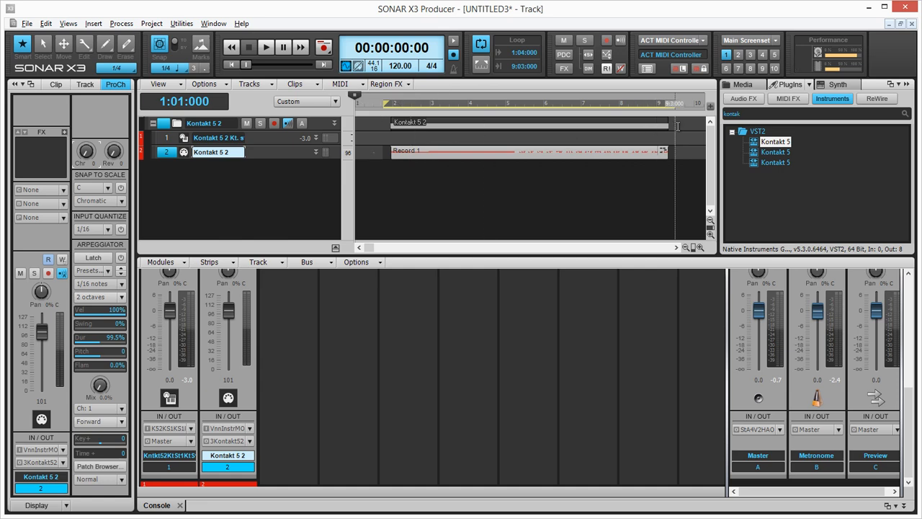
- Play back the looped take from 1:04:000 to 9:03:000, then stop
{"action": "left_click", "coordinate": [265, 46]}
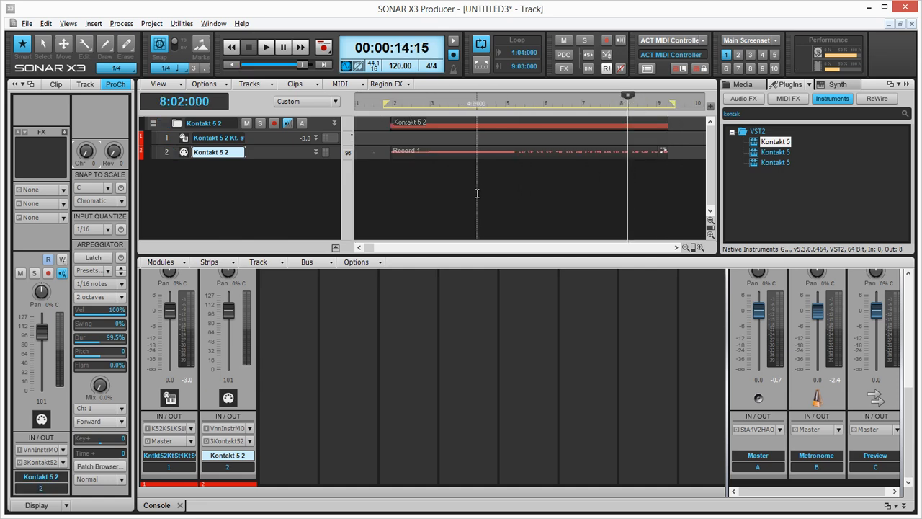
{"action": "left_click", "coordinate": [547, 190]}
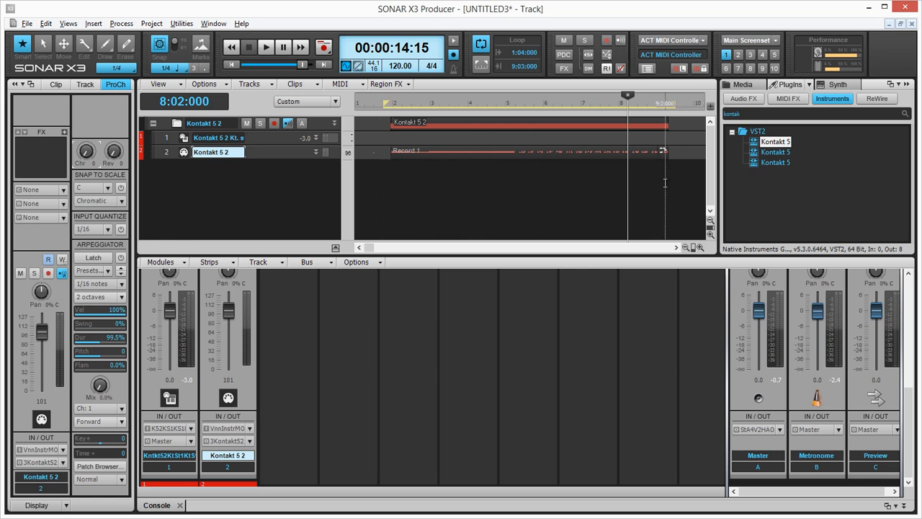
{"action": "left_click", "coordinate": [265, 46]}
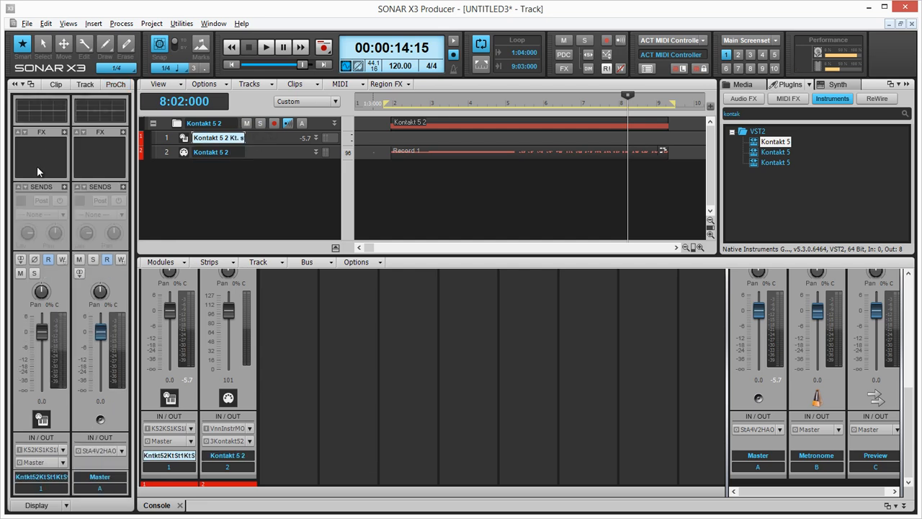
{"action": "mouse_move", "coordinate": [55, 241]}
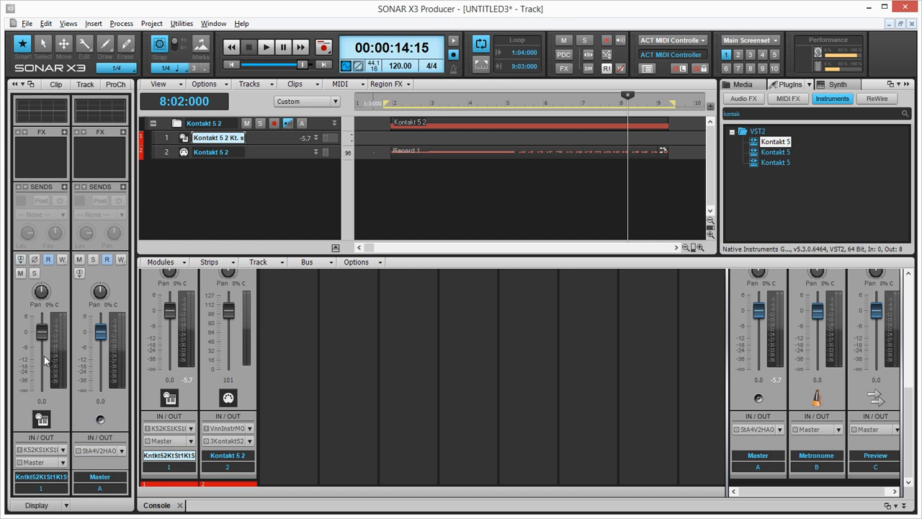
{"action": "mouse_move", "coordinate": [58, 319]}
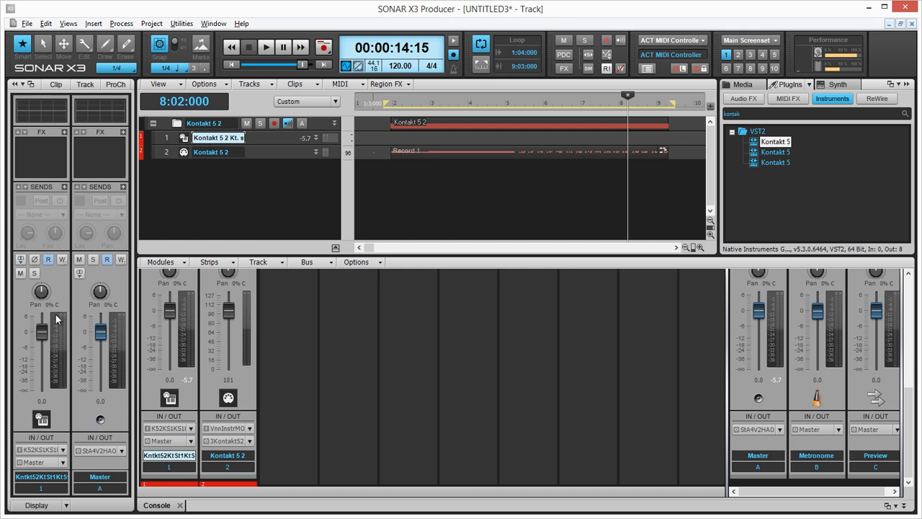
{"action": "mouse_move", "coordinate": [58, 136]}
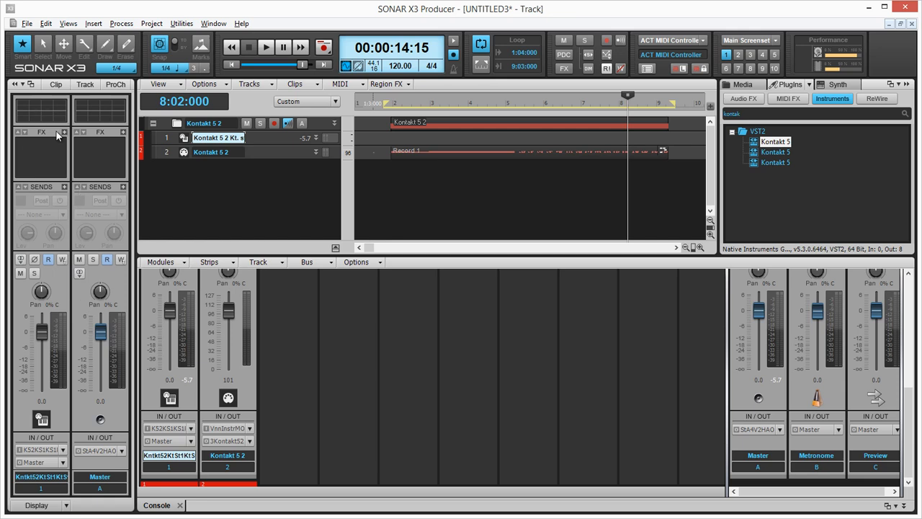
{"action": "mouse_move", "coordinate": [46, 150]}
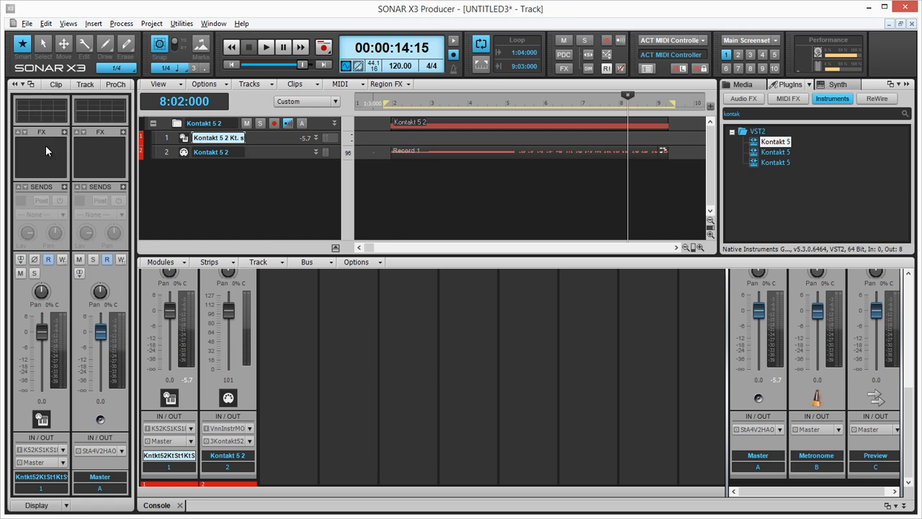
{"action": "mouse_move", "coordinate": [224, 137]}
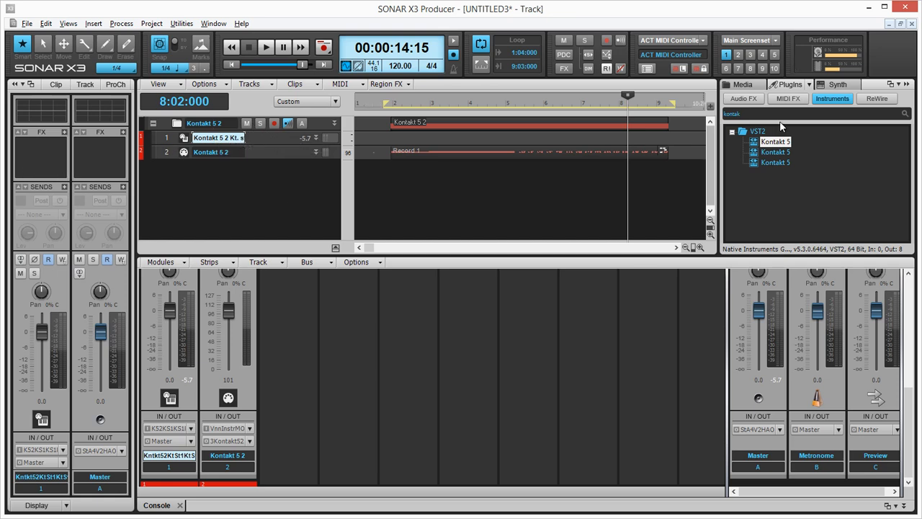
- Add VocalizerPro from the 'voc' Audio FX search to Kontakt 5 2 audio and open its window
{"action": "left_click", "coordinate": [744, 98]}
{"action": "type", "text": "voc"}
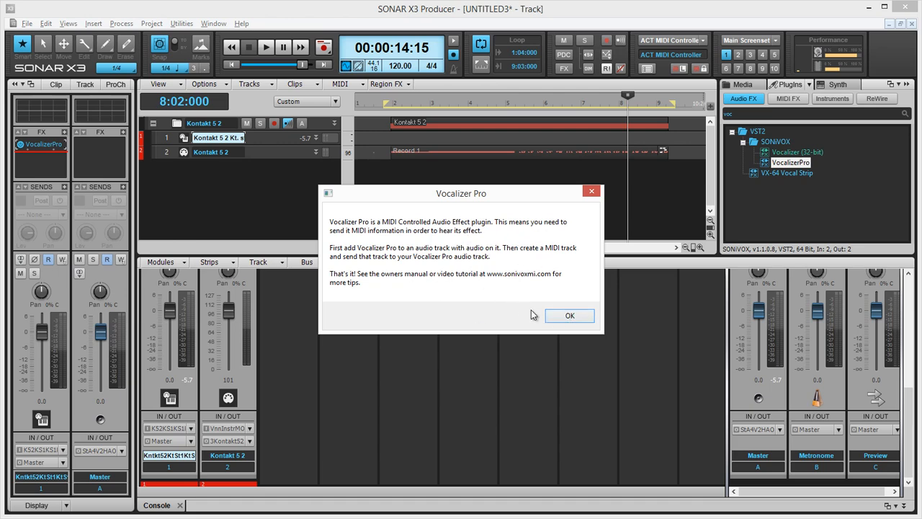
{"action": "left_click", "coordinate": [569, 316]}
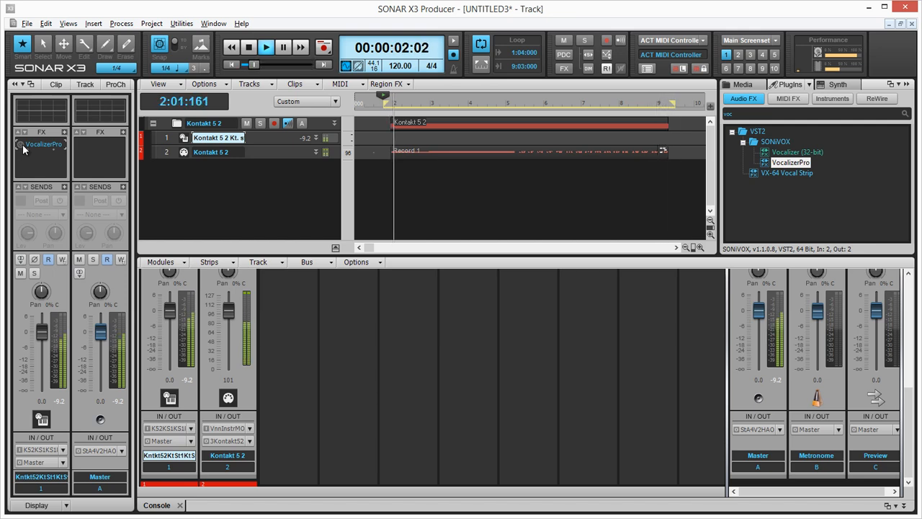
{"action": "left_click", "coordinate": [248, 47]}
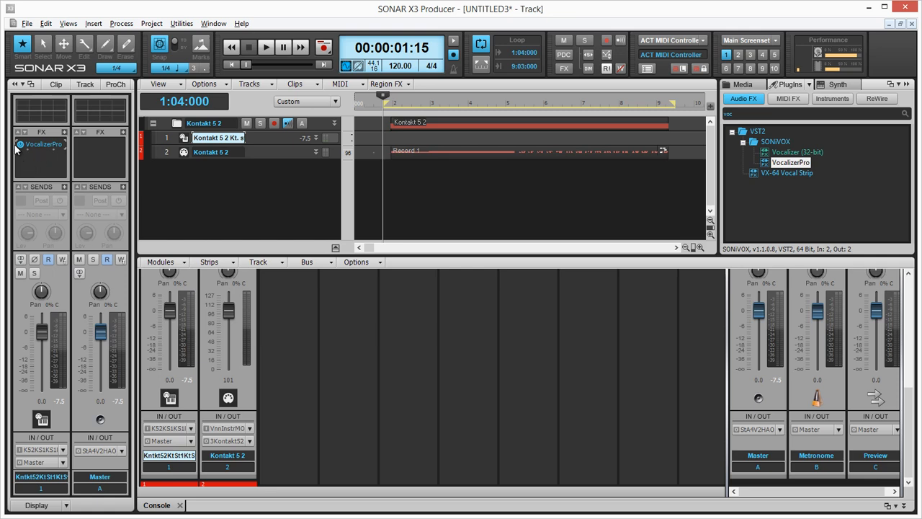
{"action": "left_click", "coordinate": [396, 103]}
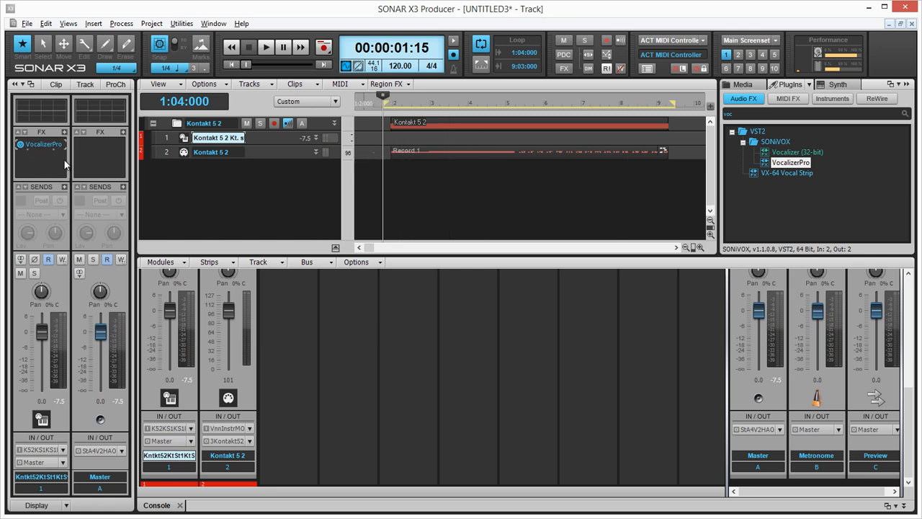
{"action": "mouse_move", "coordinate": [39, 144]}
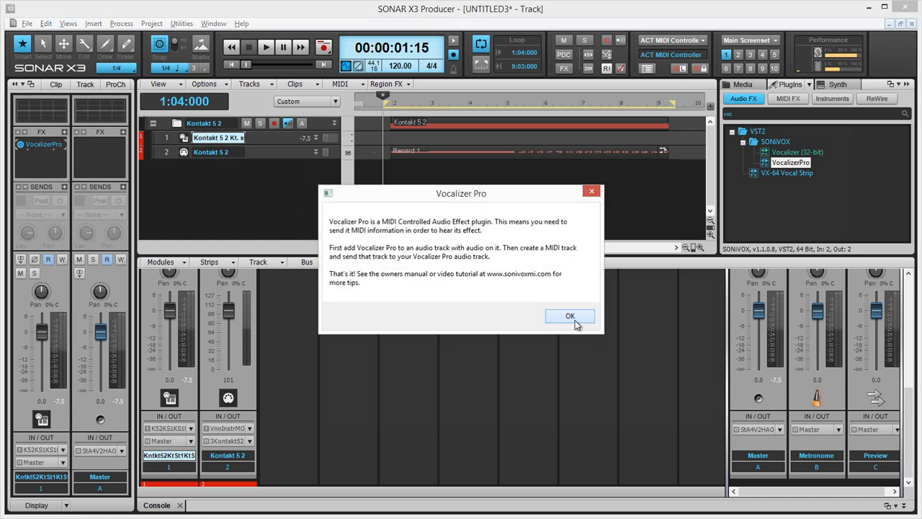
{"action": "left_click", "coordinate": [570, 316]}
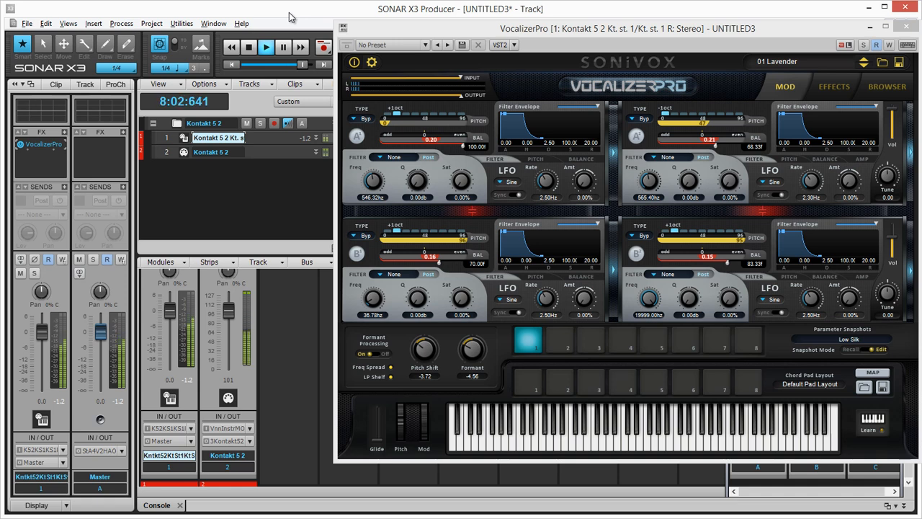
{"action": "left_click", "coordinate": [248, 46]}
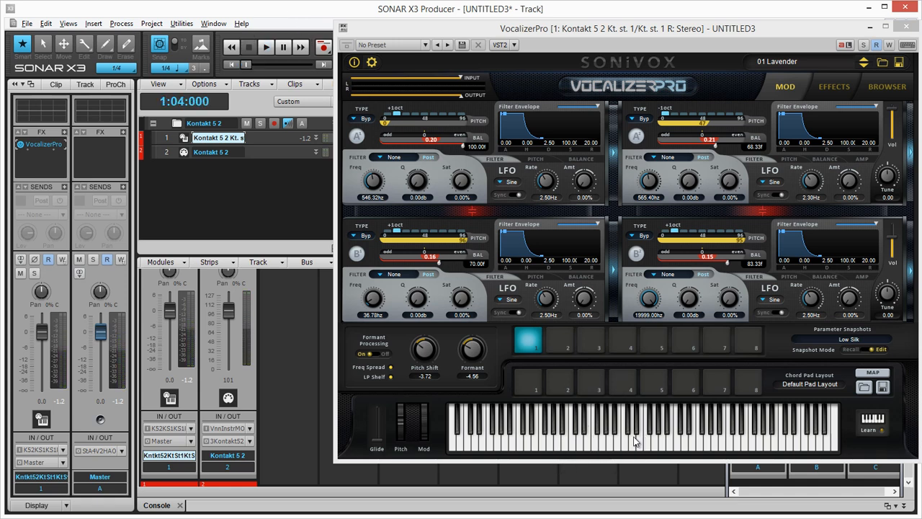
{"action": "mouse_move", "coordinate": [666, 443]}
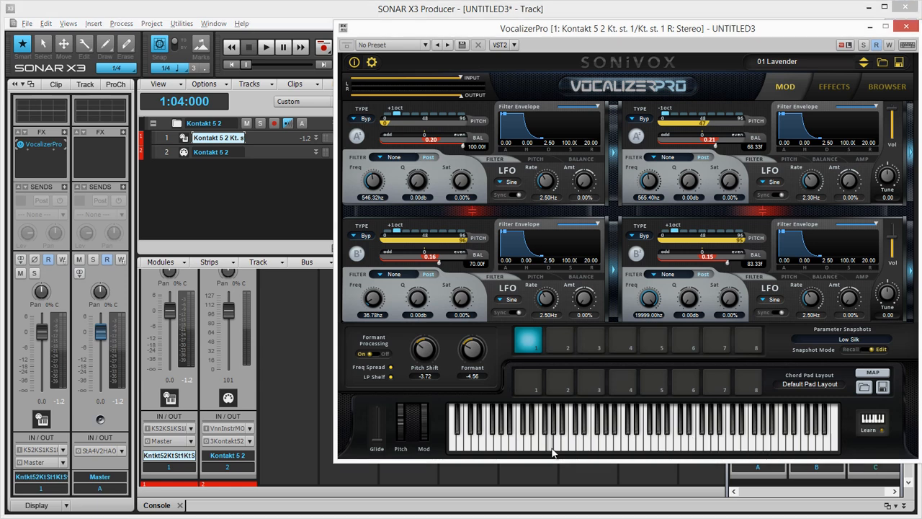
{"action": "mouse_move", "coordinate": [591, 37]}
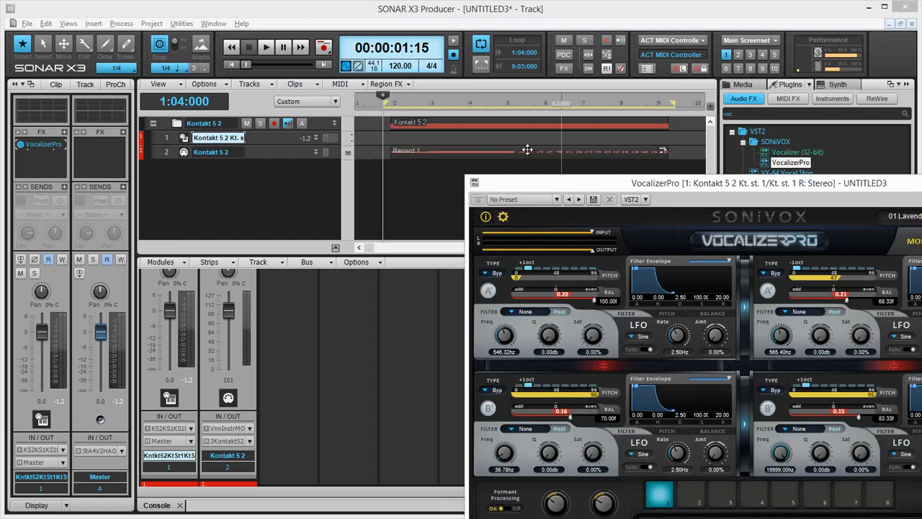
{"action": "mouse_move", "coordinate": [798, 329]}
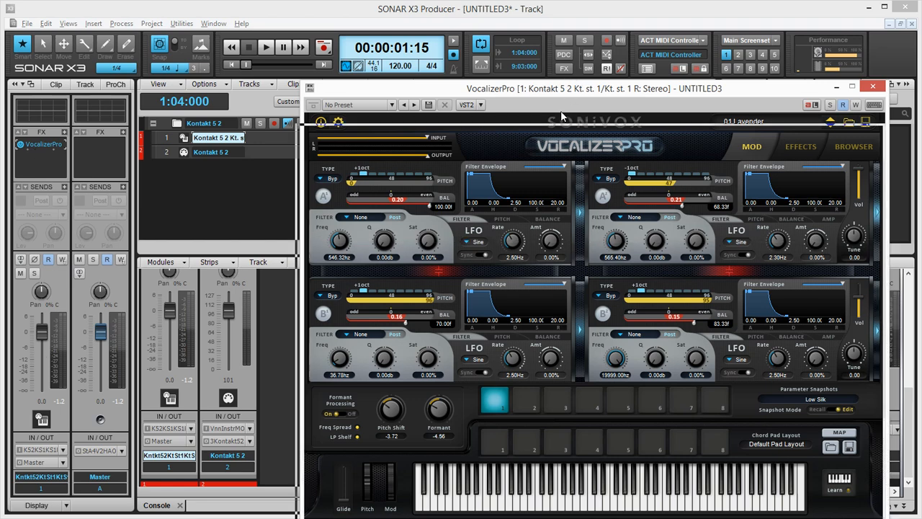
{"action": "left_click_drag", "start_coordinate": [595, 88], "coordinate": [602, 80]}
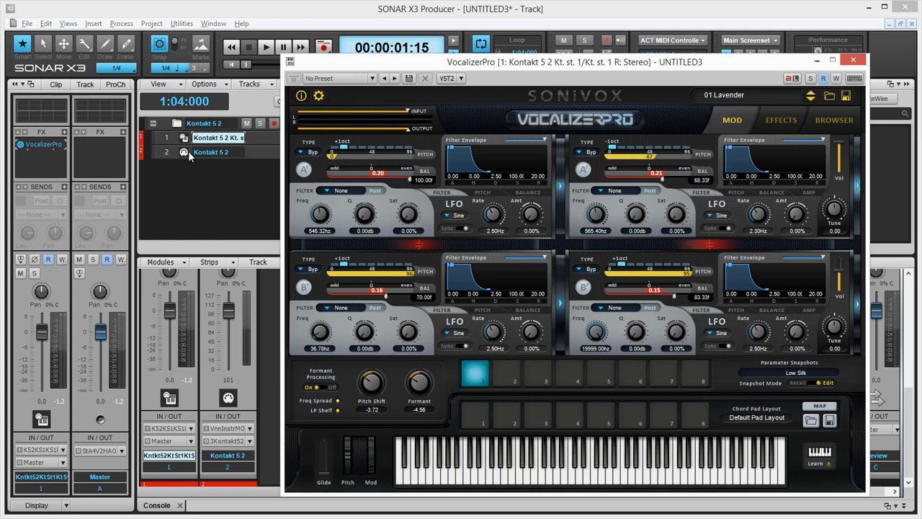
{"action": "mouse_move", "coordinate": [457, 438]}
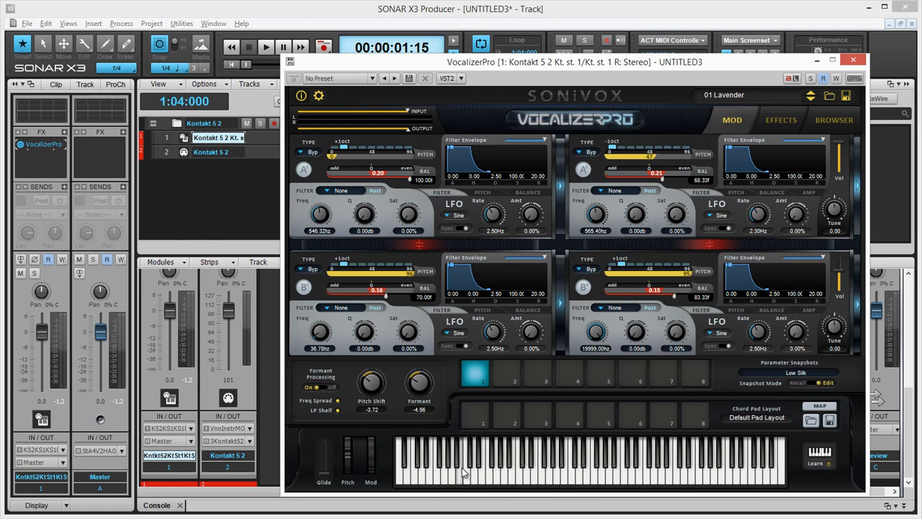
- Insert a MIDI track and rename the tracks brassMidi and vocProMidiInput
{"action": "right_click", "coordinate": [209, 151]}
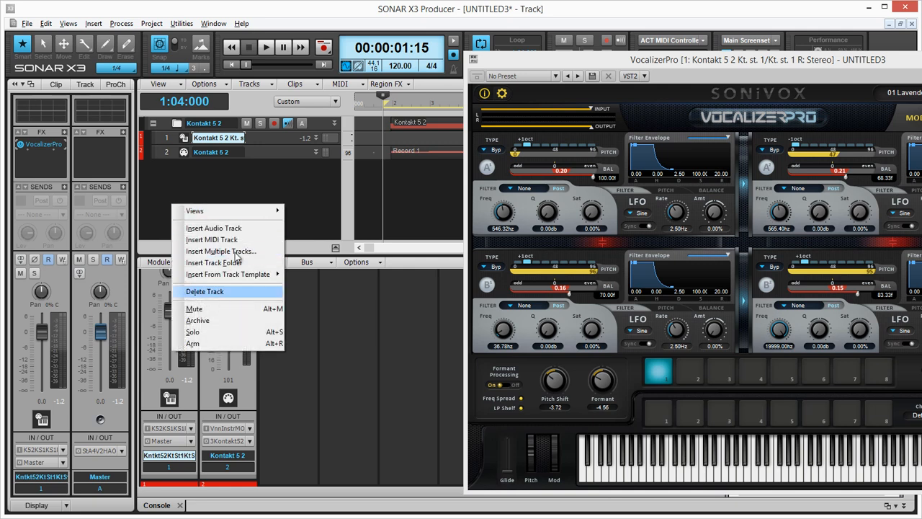
{"action": "left_click", "coordinate": [212, 240]}
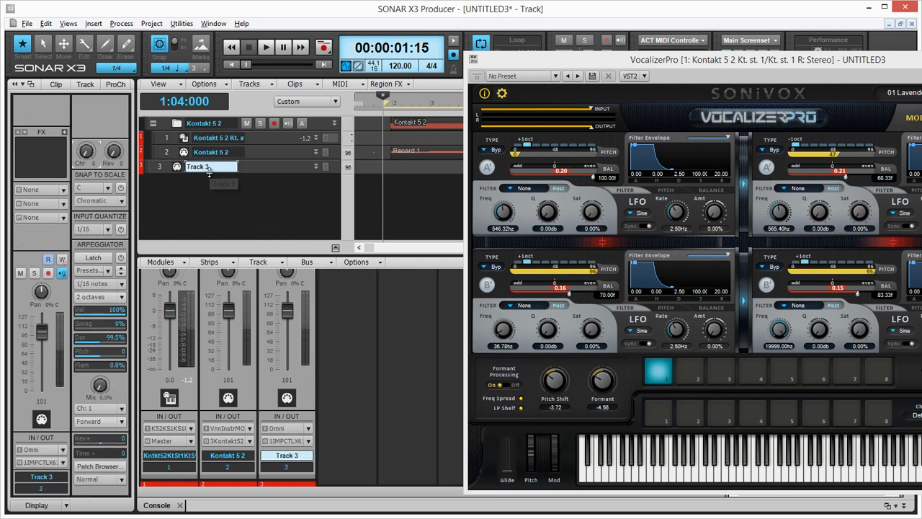
{"action": "double_click", "coordinate": [209, 152]}
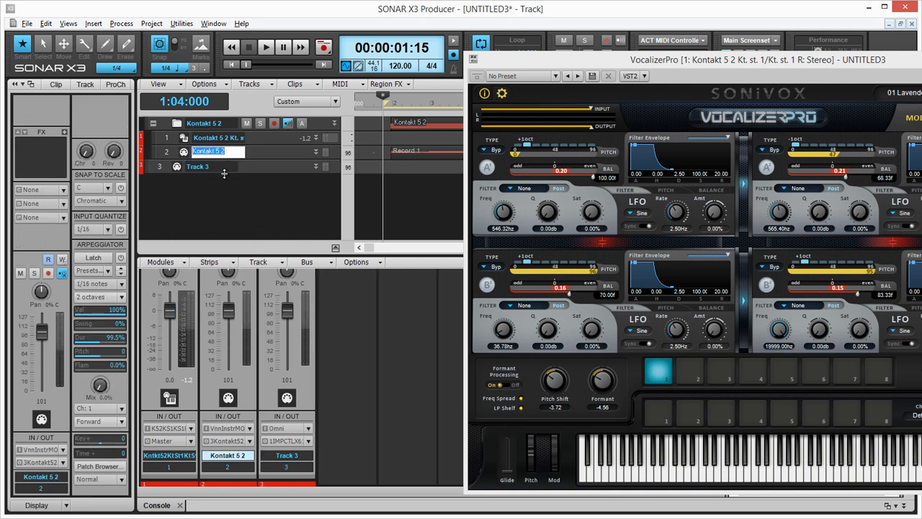
{"action": "type", "text": "brassMidi"}
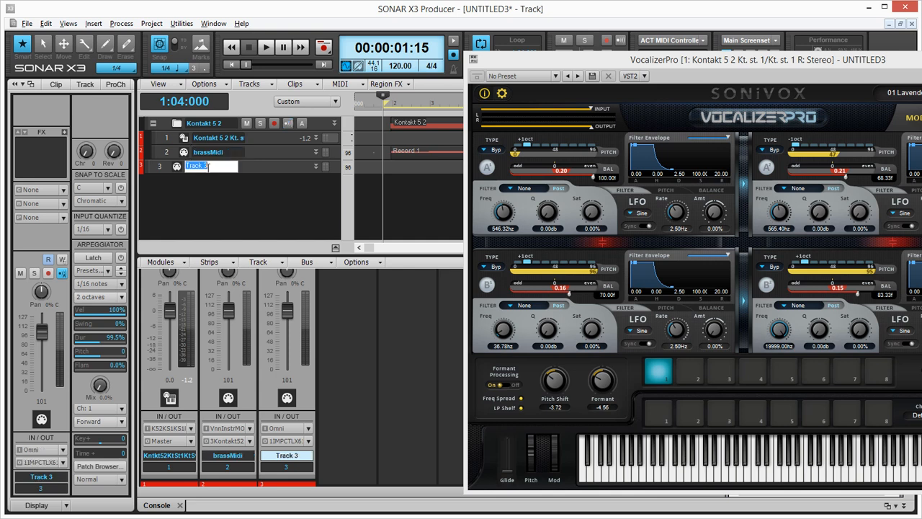
{"action": "type", "text": "vocPro"}
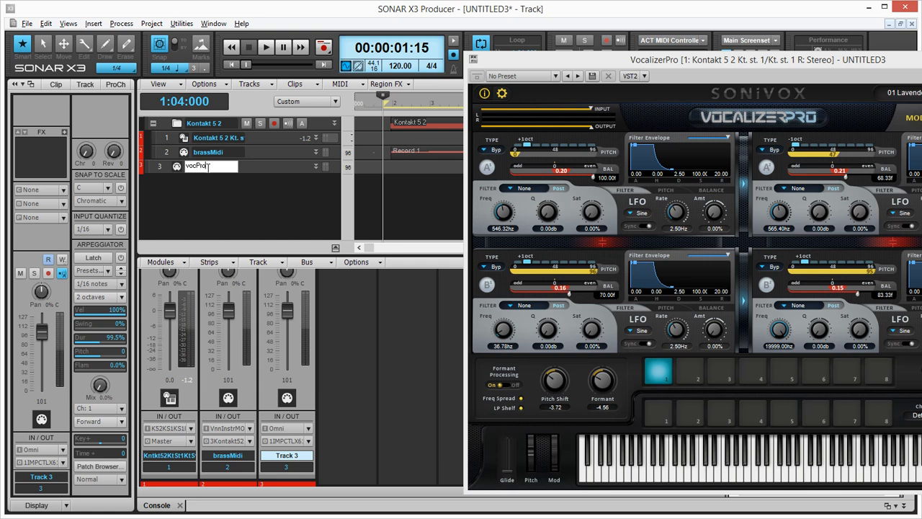
{"action": "type", "text": "Midi"}
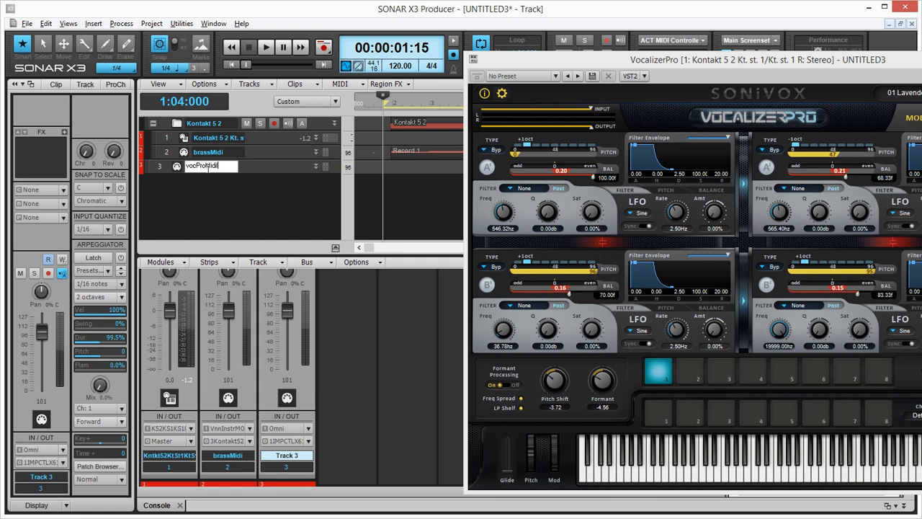
{"action": "type", "text": "Input"}
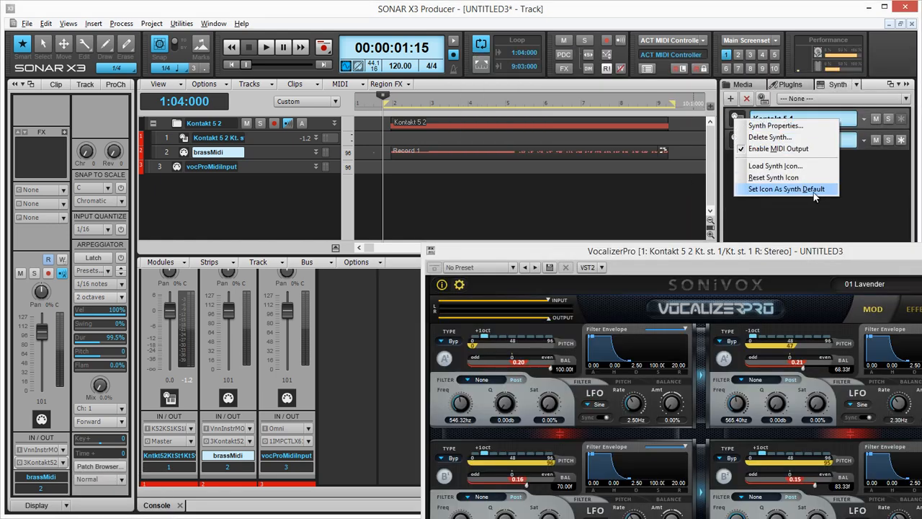
- Delete the Kontakt 5 1 synth from the Synth Rack and confirm
{"action": "left_click", "coordinate": [769, 136]}
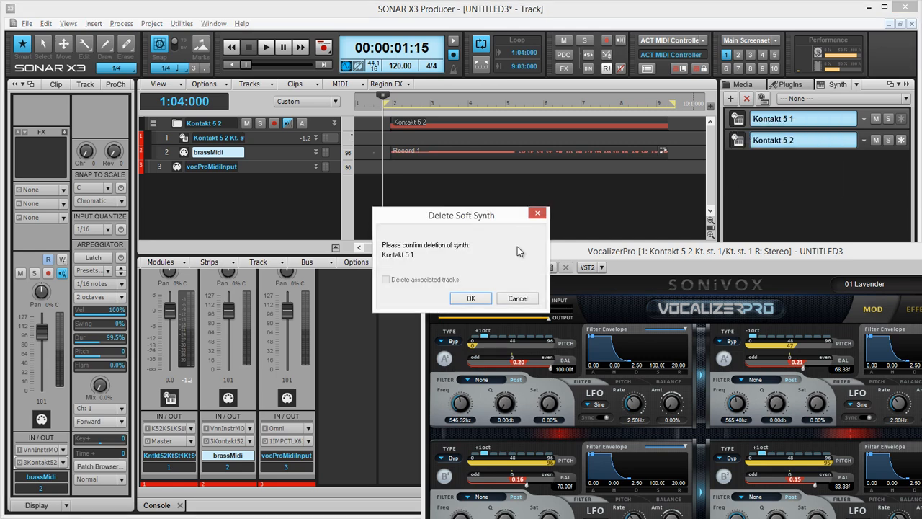
{"action": "left_click", "coordinate": [470, 298]}
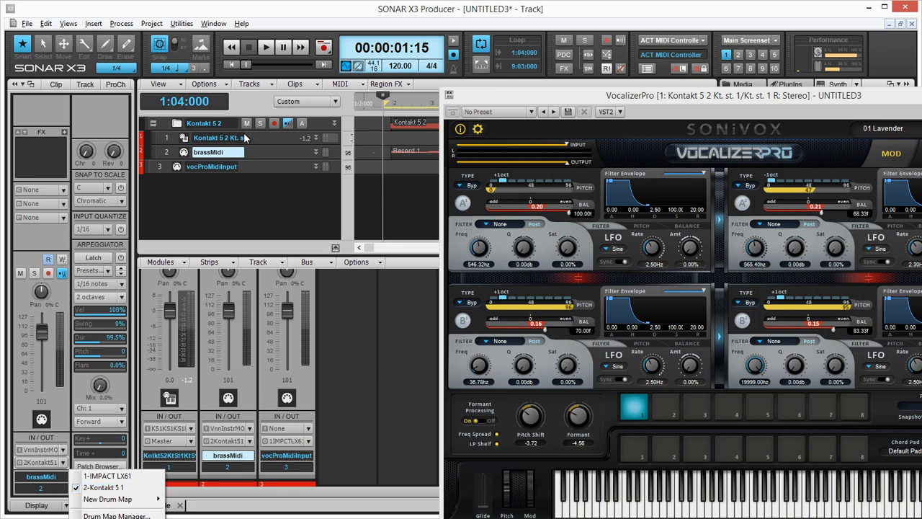
- Set brassMidi's Inspector output to 2-Kontakt 5 1
{"action": "left_click", "coordinate": [103, 487]}
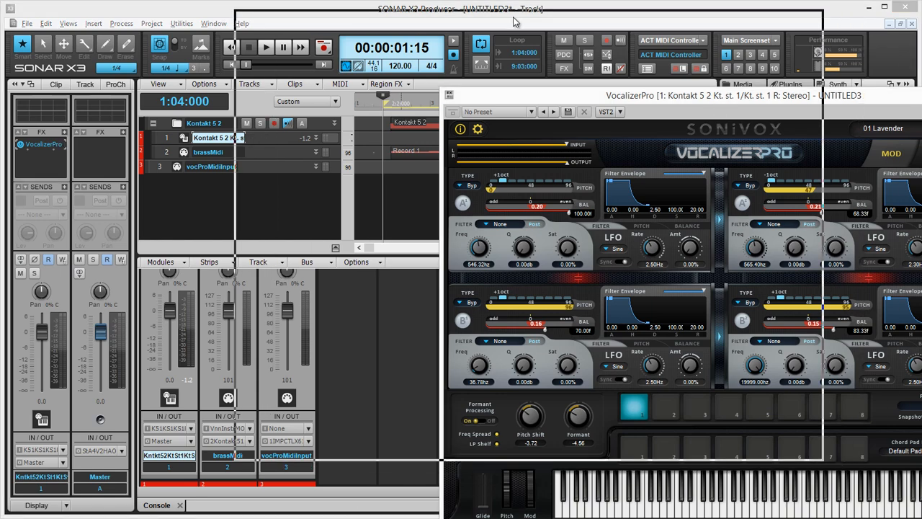
- Open VocalizerPro's VST2 options list to reach Enable MIDI Input
{"action": "left_click", "coordinate": [414, 34]}
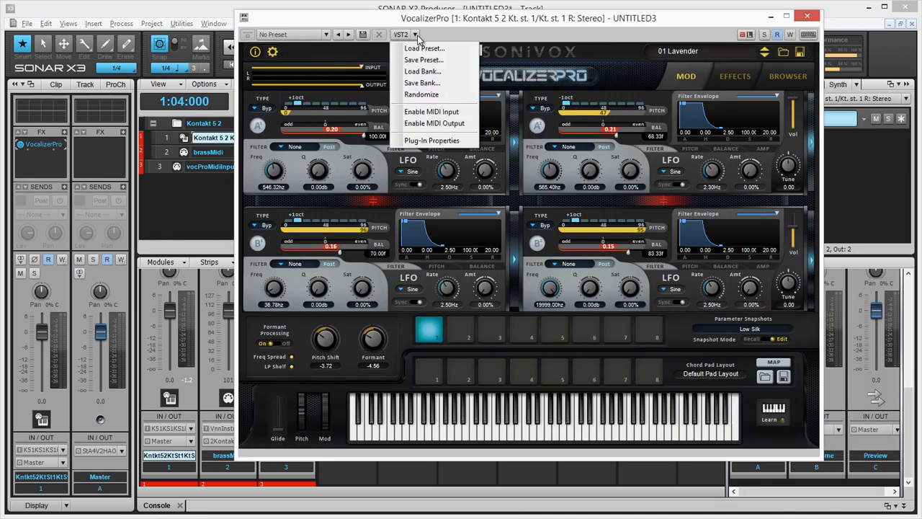
{"action": "mouse_move", "coordinate": [433, 140]}
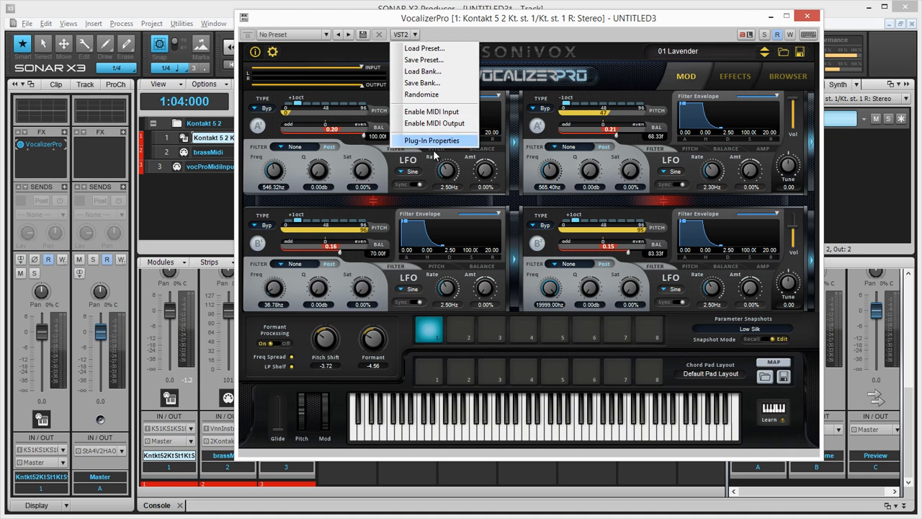
{"action": "mouse_move", "coordinate": [432, 112]}
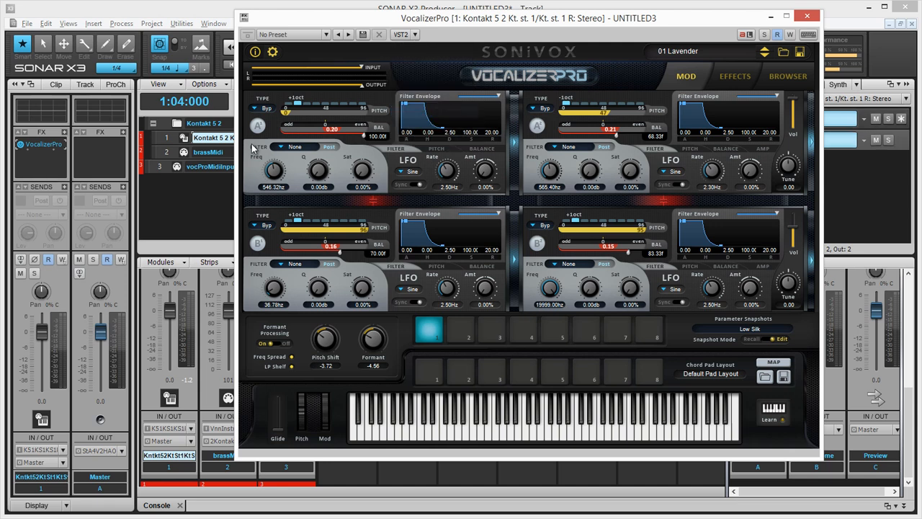
{"action": "mouse_move", "coordinate": [567, 433]}
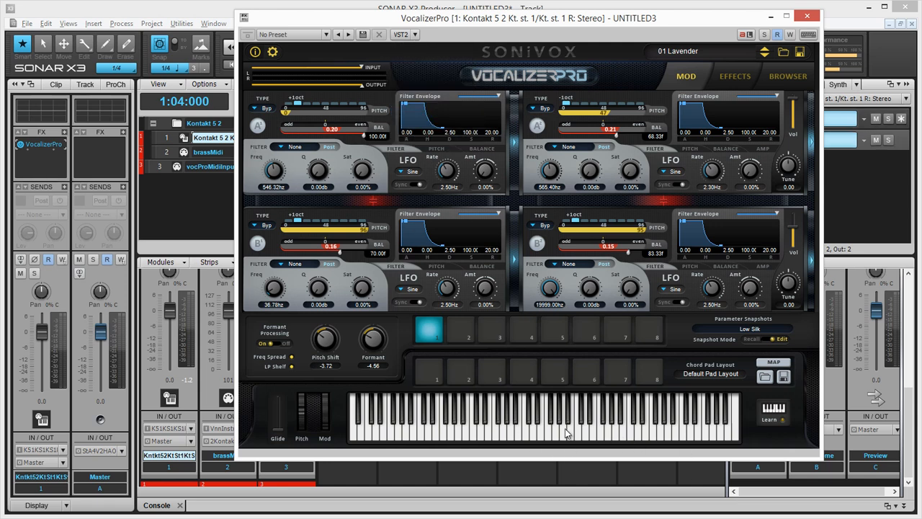
{"action": "mouse_move", "coordinate": [704, 49]}
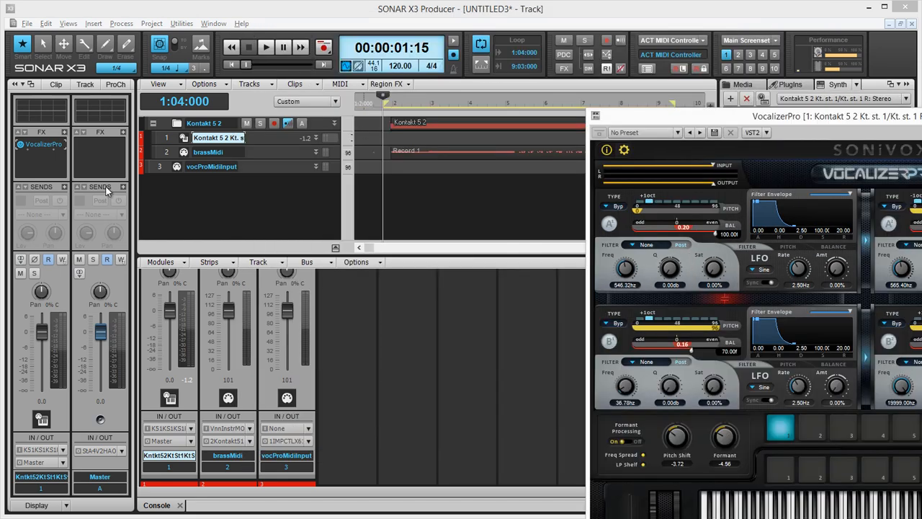
- Select track 3, vocProMidiInput, to route its output to 3-VocalizerPro 1
{"action": "left_click", "coordinate": [211, 166]}
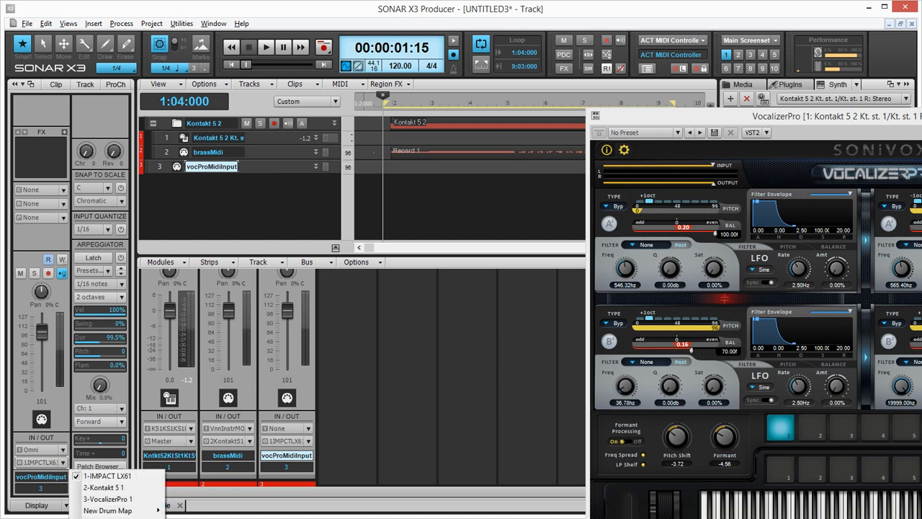
{"action": "mouse_move", "coordinate": [108, 498]}
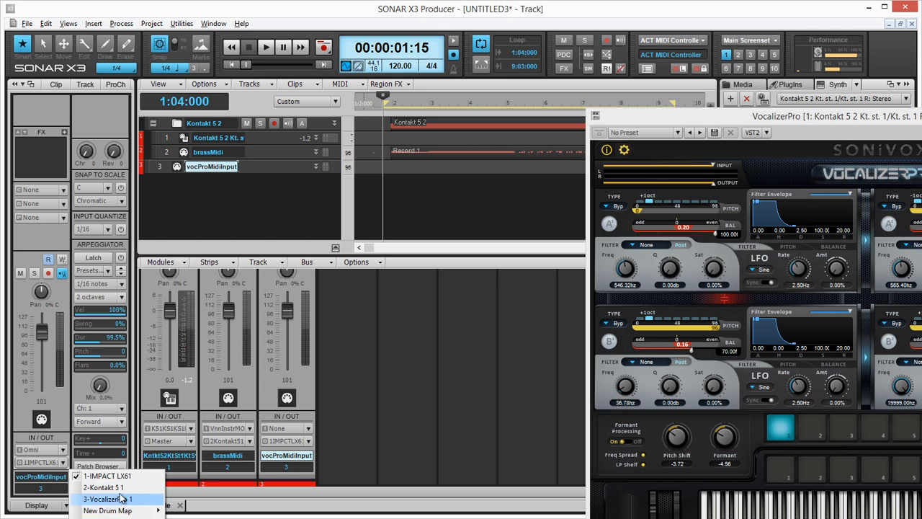
{"action": "mouse_move", "coordinate": [132, 509]}
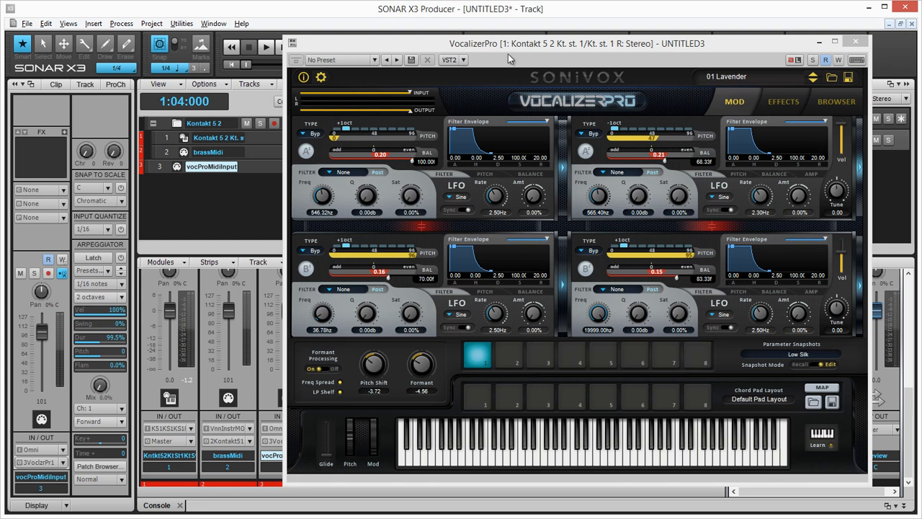
{"action": "mouse_move", "coordinate": [298, 224]}
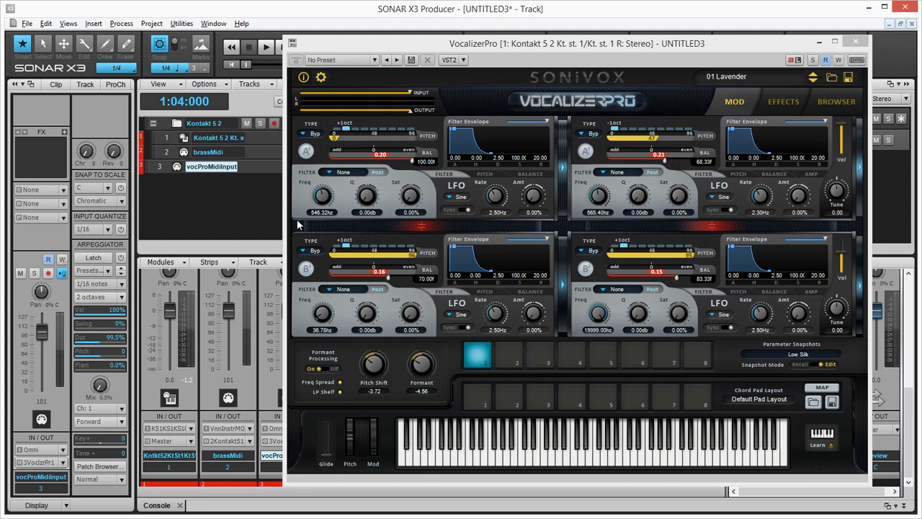
{"action": "mouse_move", "coordinate": [430, 216]}
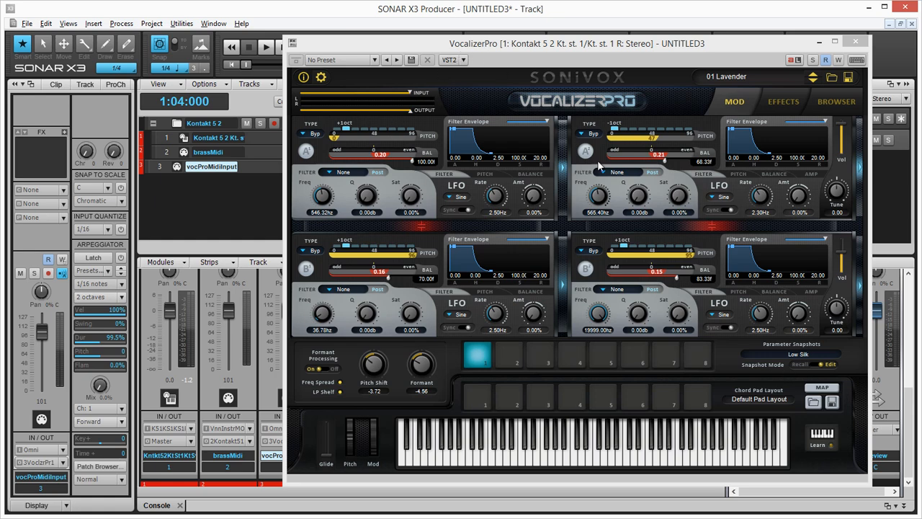
- Step back through Vocalizer Pro presets during looped playback until 44 BubblerPads loads
{"action": "left_click_drag", "start_coordinate": [569, 43], "coordinate": [630, 217]}
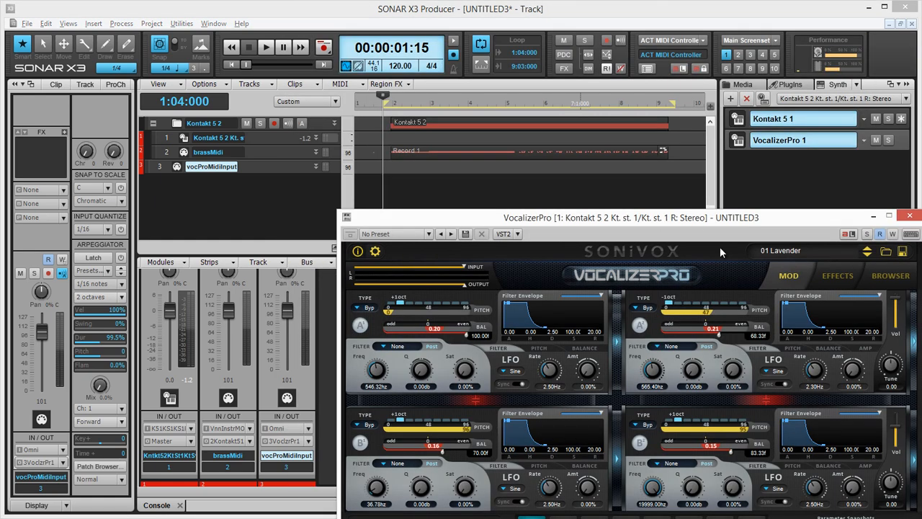
{"action": "mouse_move", "coordinate": [676, 417]}
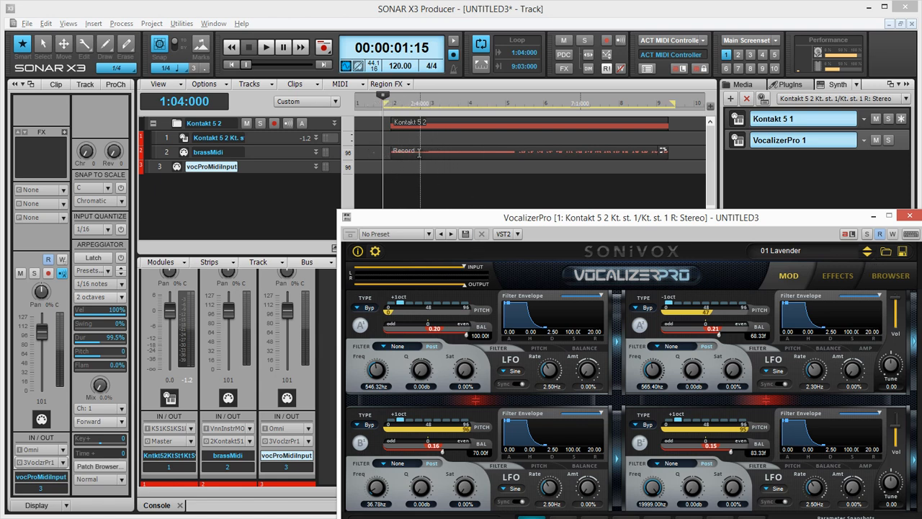
{"action": "left_click", "coordinate": [265, 47]}
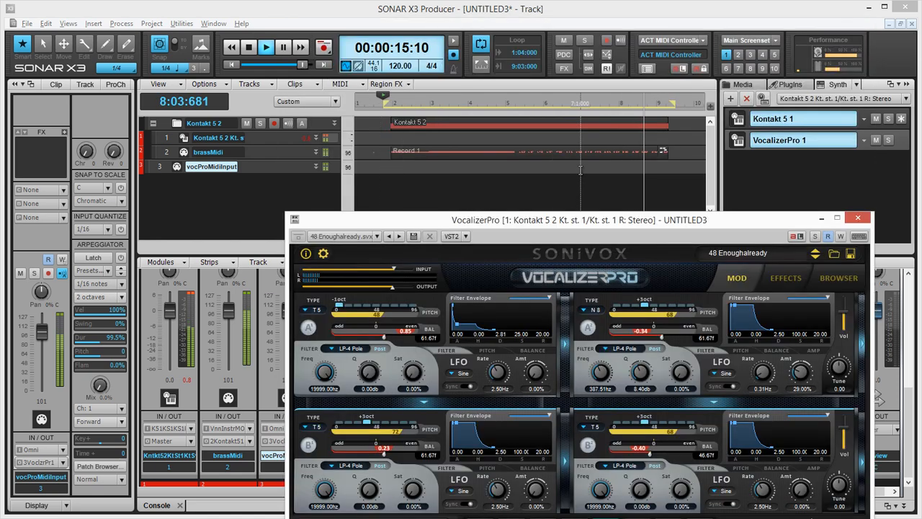
{"action": "left_click_drag", "start_coordinate": [580, 220], "coordinate": [579, 83]}
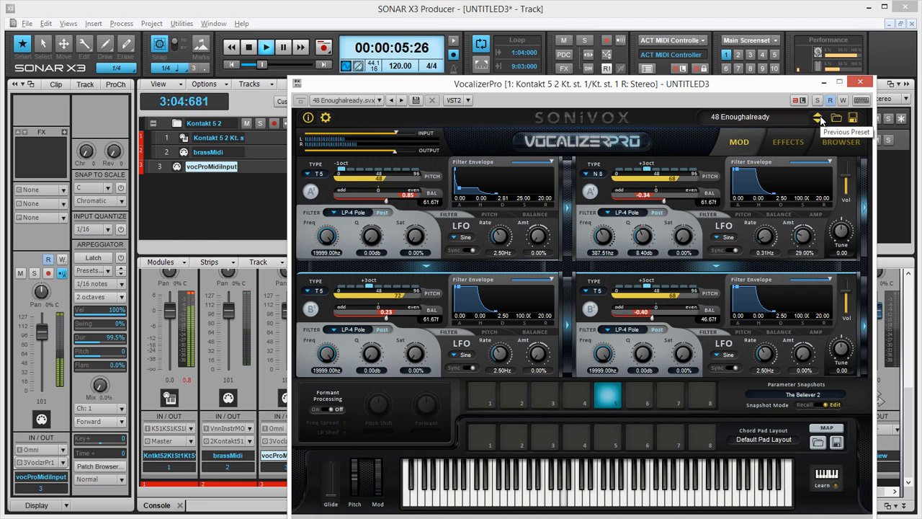
{"action": "left_click", "coordinate": [816, 117]}
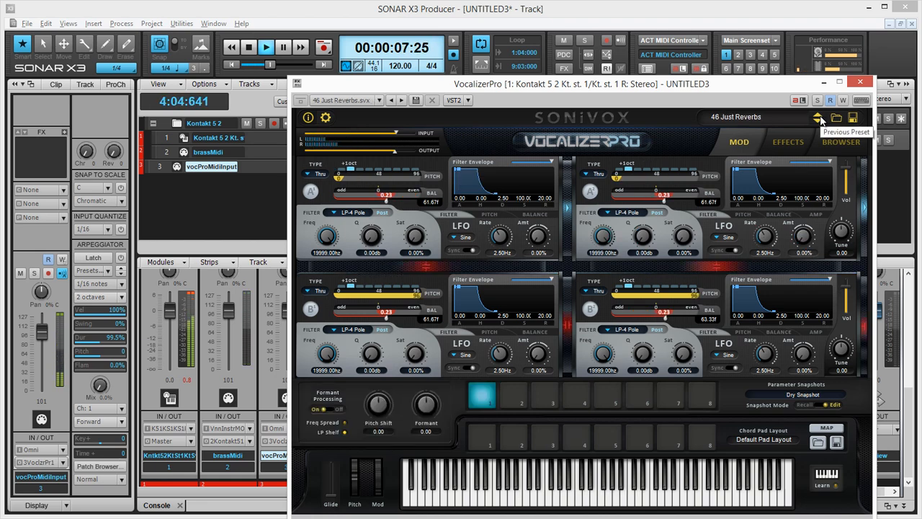
{"action": "left_click_drag", "start_coordinate": [584, 83], "coordinate": [573, 214]}
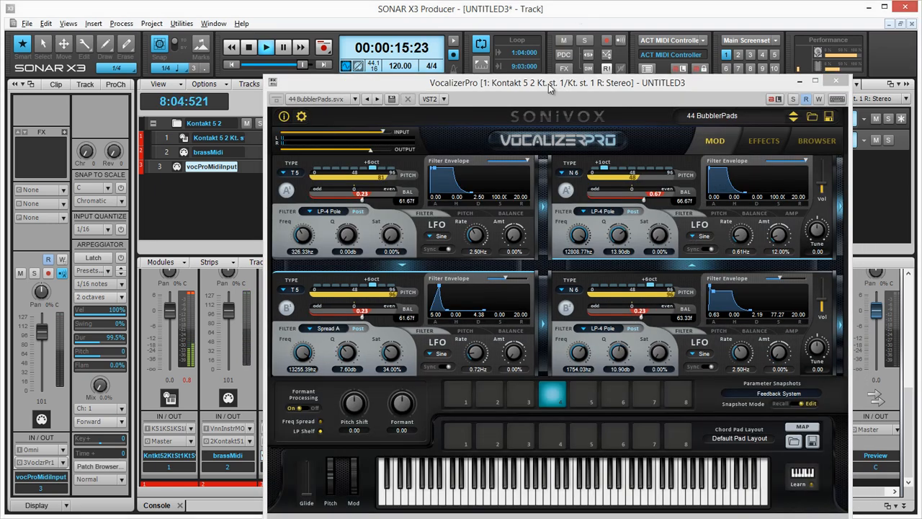
{"action": "left_click", "coordinate": [249, 47]}
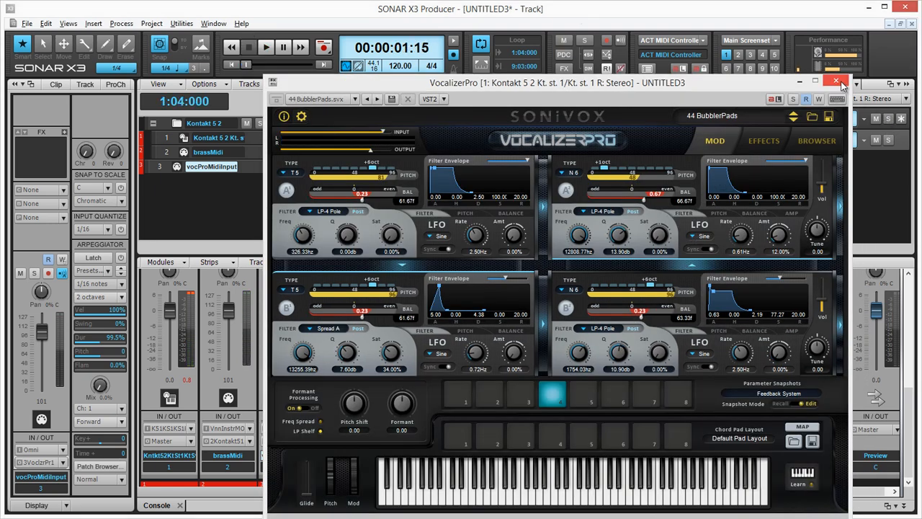
- Close the brass track's Vocalizer Pro plug-in window to return to the track view
{"action": "left_click", "coordinate": [836, 81]}
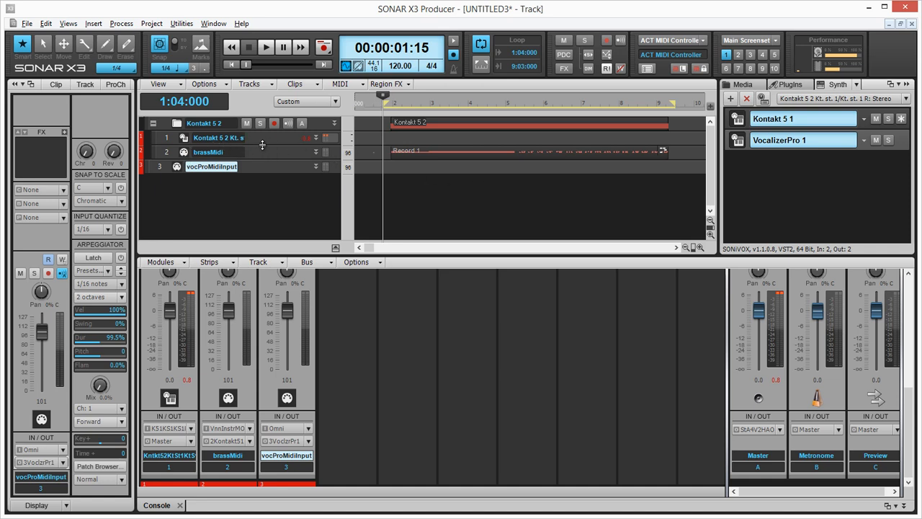
- Insert new audio track Track 4 and add Vocalizer Pro to its FX bin
{"action": "right_click", "coordinate": [237, 194]}
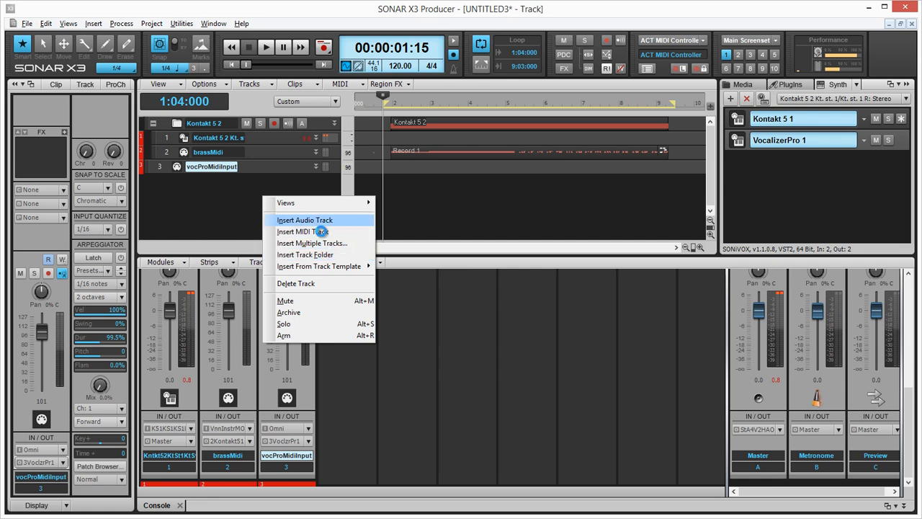
{"action": "left_click", "coordinate": [303, 231]}
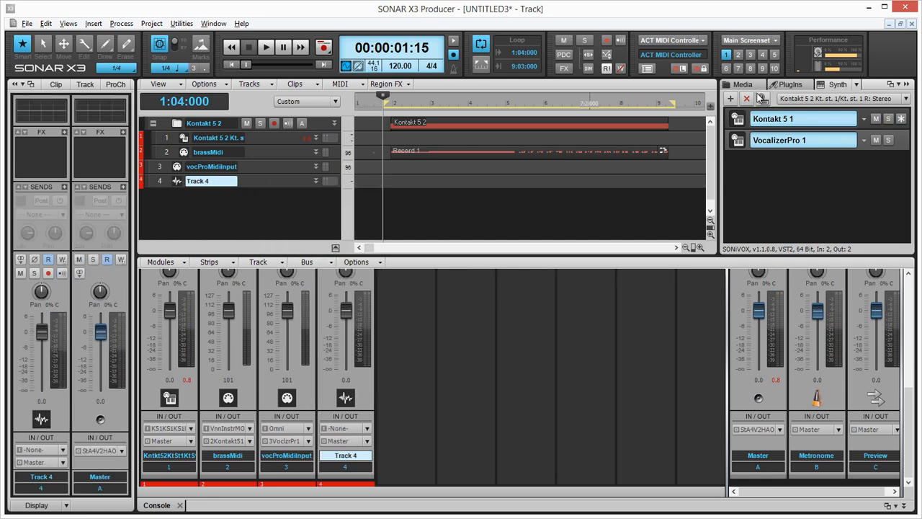
{"action": "left_click", "coordinate": [791, 84]}
{"action": "type", "text": "voc"}
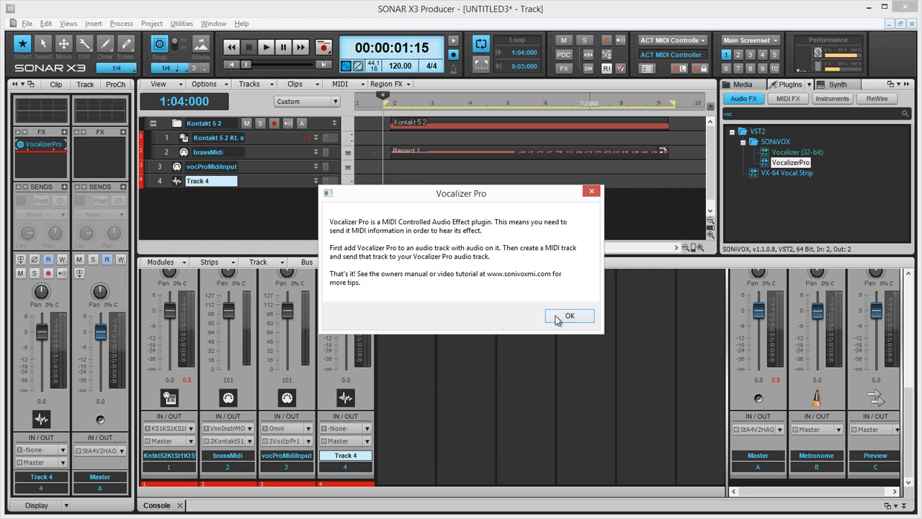
{"action": "left_click", "coordinate": [569, 315]}
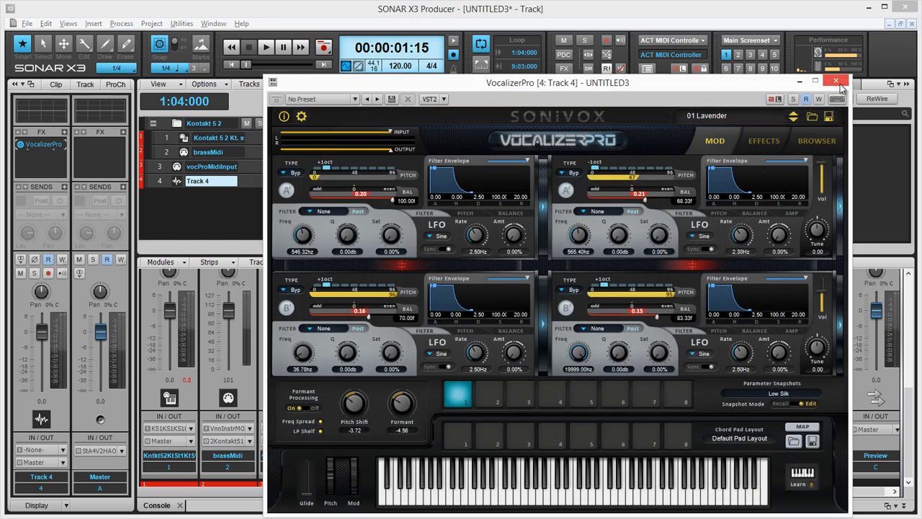
- Dismiss the MIDI notices, close the Vocalizer Pro window, and select vocProMidiInput
{"action": "left_click", "coordinate": [835, 81]}
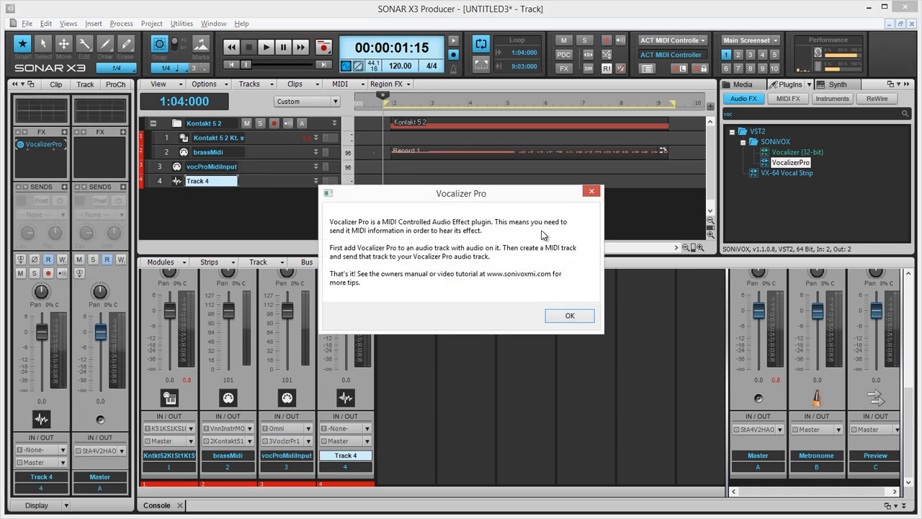
{"action": "left_click", "coordinate": [569, 316]}
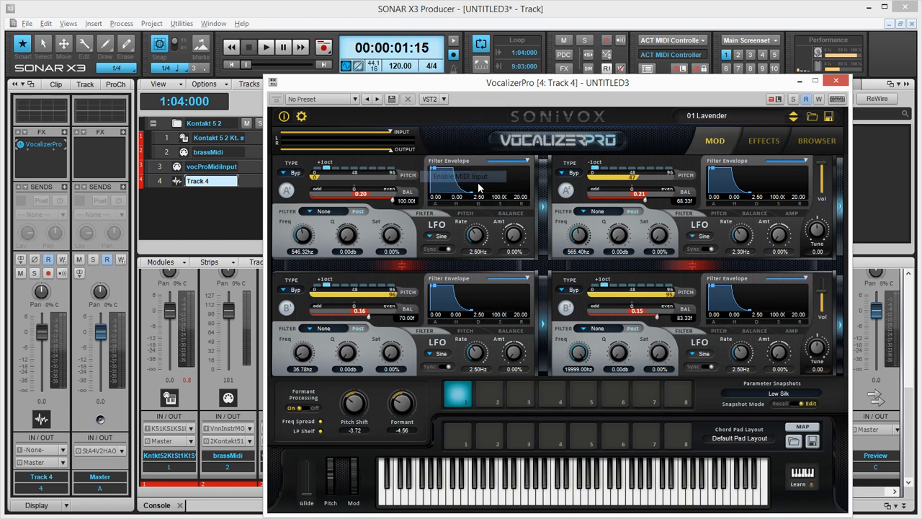
{"action": "left_click", "coordinate": [836, 80]}
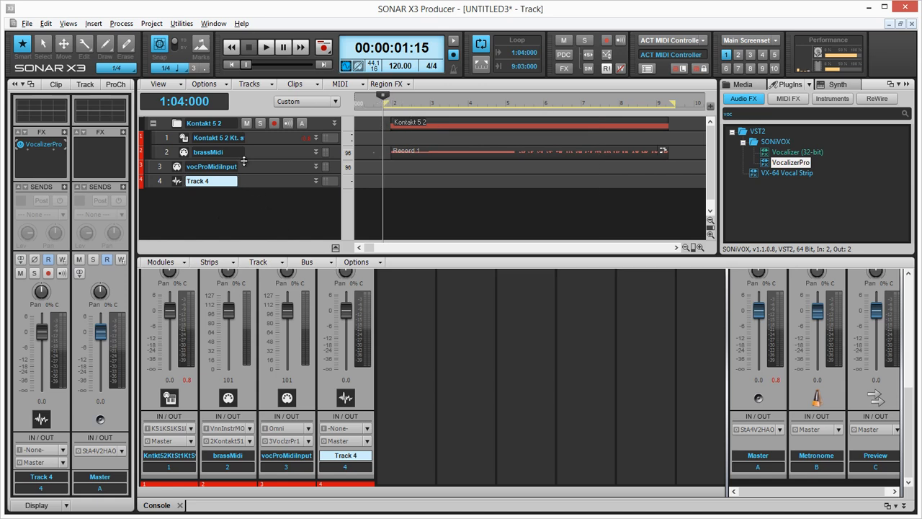
{"action": "left_click", "coordinate": [211, 167]}
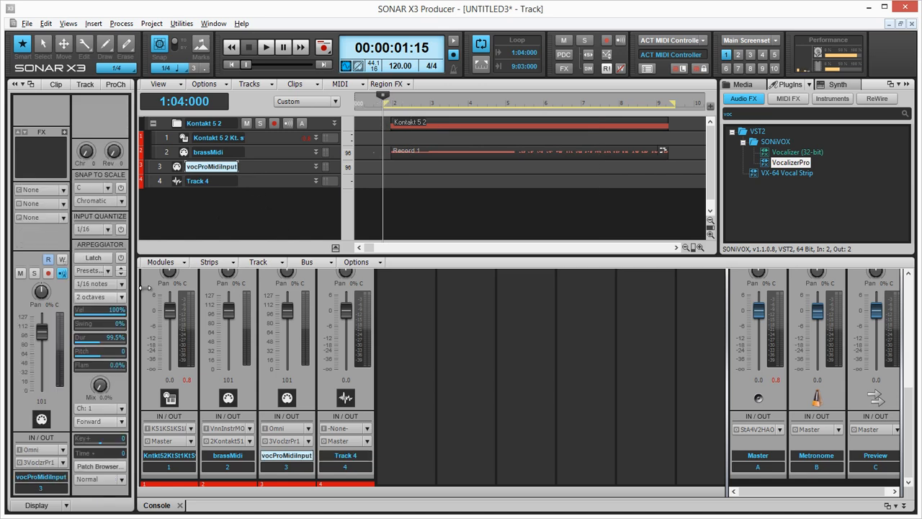
- Route vocProMidiInput's output to 4-VocalizerPro 2 and put R Guit 01_01 on Track 4
{"action": "left_click", "coordinate": [211, 165]}
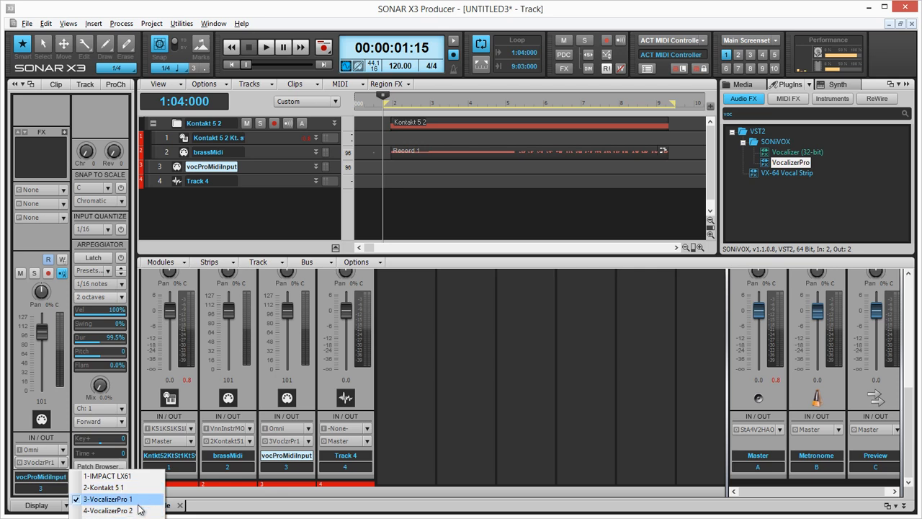
{"action": "mouse_move", "coordinate": [108, 510]}
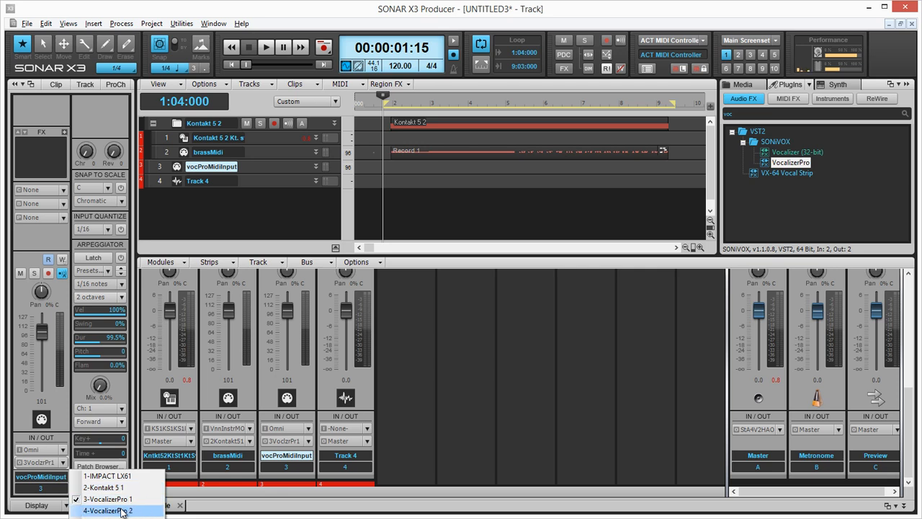
{"action": "left_click", "coordinate": [109, 510]}
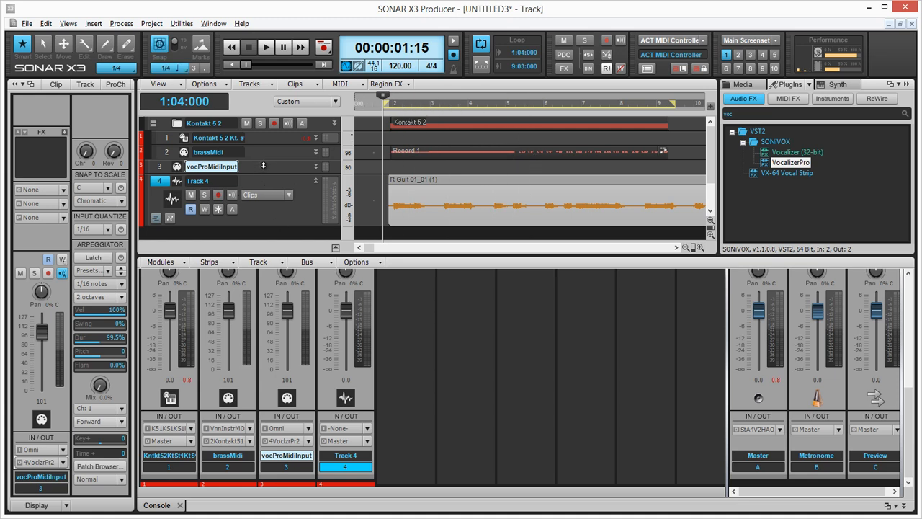
{"action": "mouse_move", "coordinate": [265, 200]}
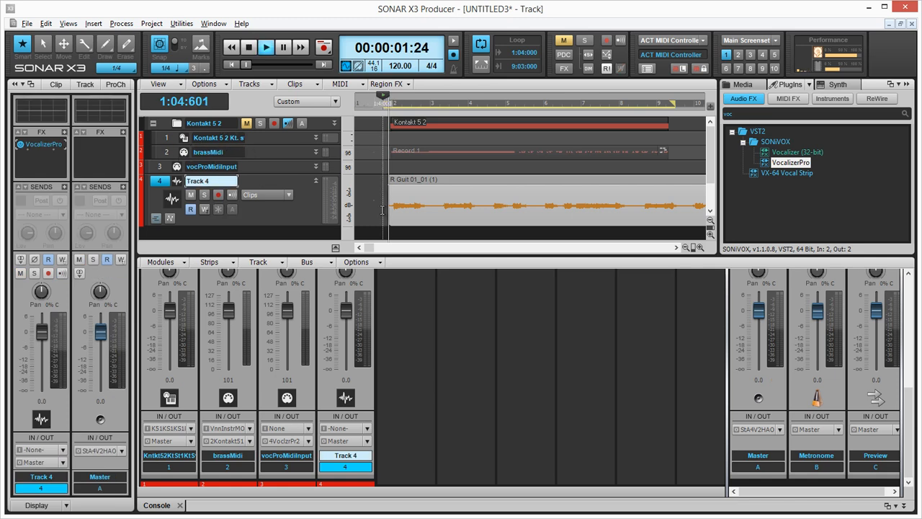
- Play the project with Kontakt 5 2 muted and open Track 4's Vocalizer Pro editor
{"action": "left_click", "coordinate": [265, 47]}
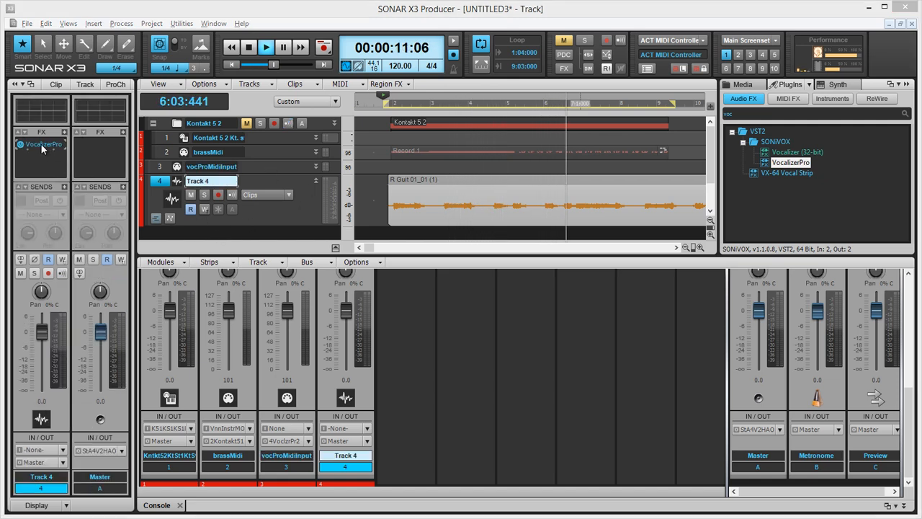
{"action": "double_click", "coordinate": [41, 144]}
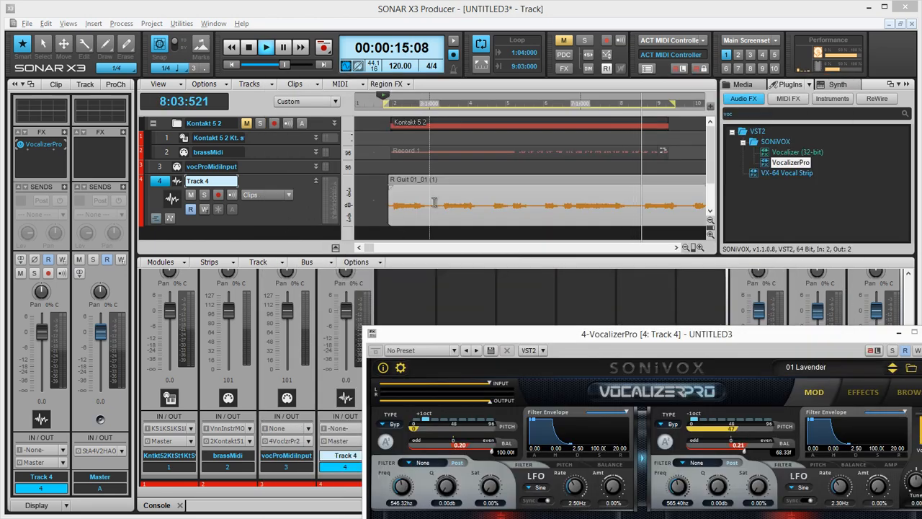
- Stop playback and lower Track 4's volume slider to -14.0 dB
{"action": "left_click", "coordinate": [248, 46]}
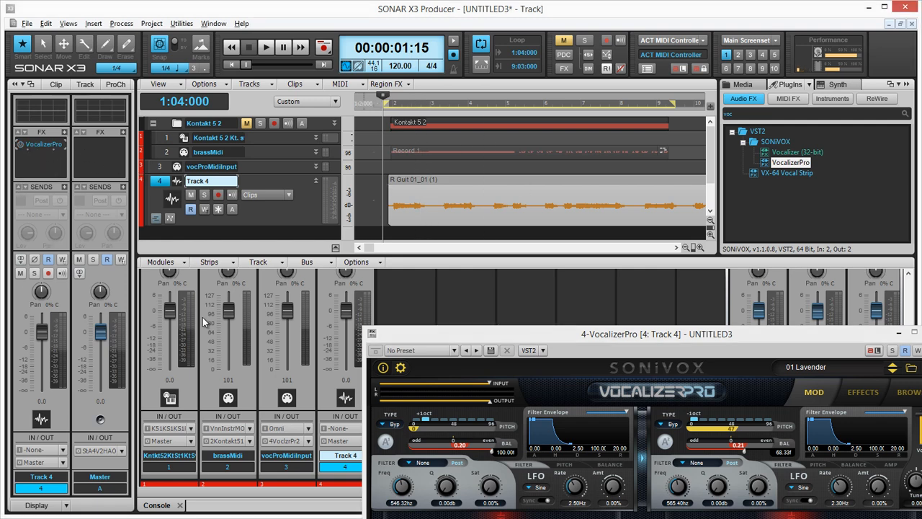
{"action": "left_click", "coordinate": [265, 47]}
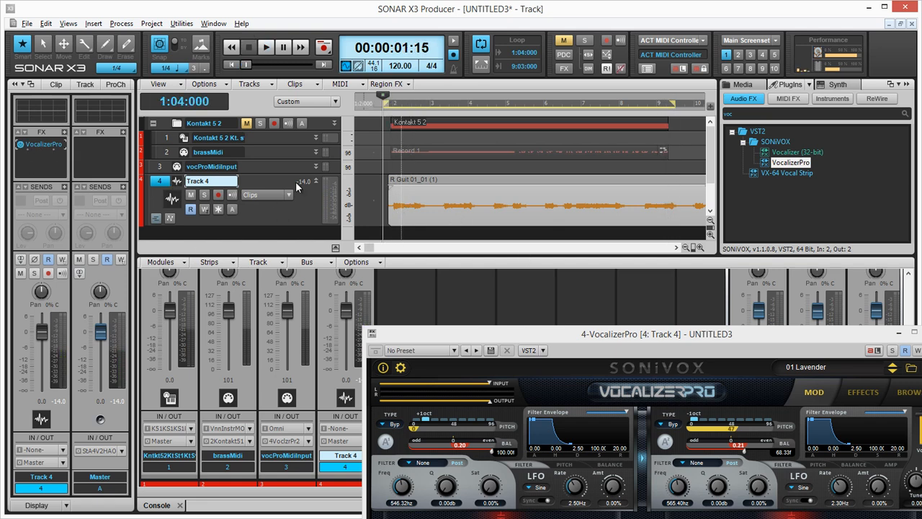
{"action": "left_click_drag", "start_coordinate": [656, 334], "coordinate": [534, 177]}
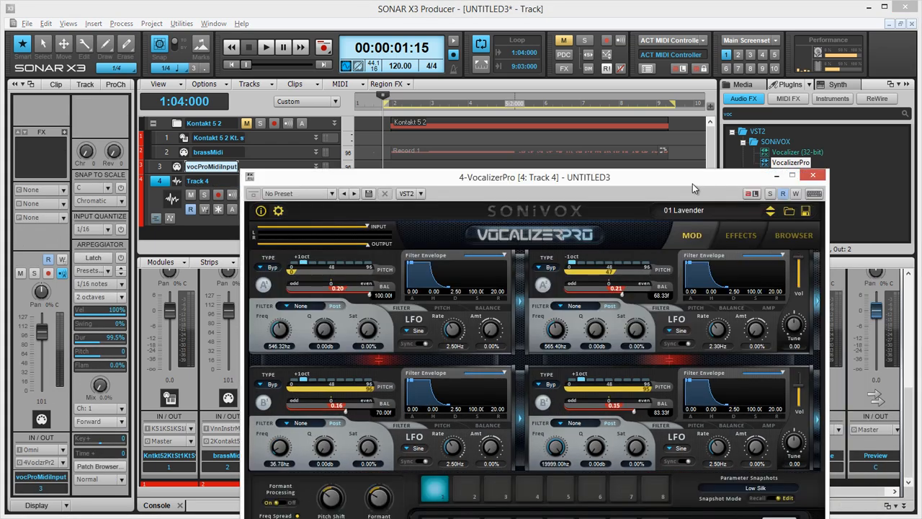
- Move Track 4's Vocalizer Pro window aside and bring it forward while the guitar plays
{"action": "left_click_drag", "start_coordinate": [535, 177], "coordinate": [555, 395]}
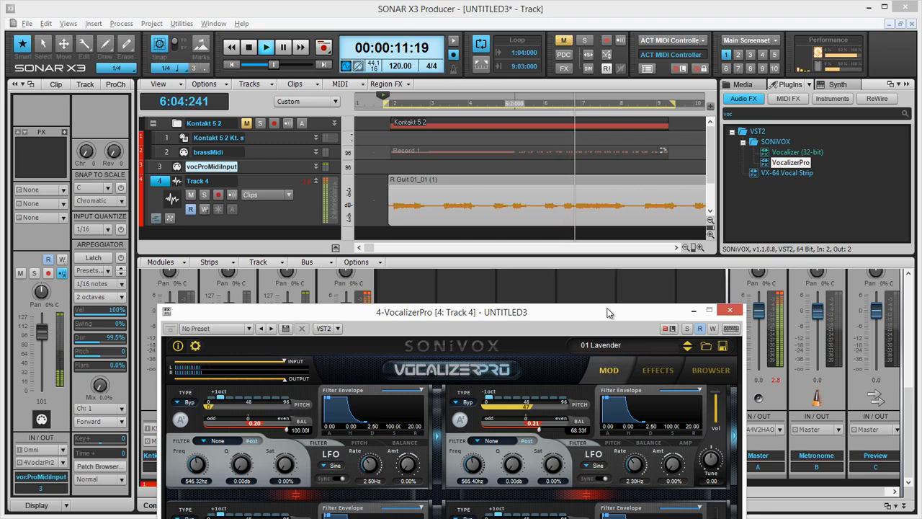
{"action": "left_click", "coordinate": [708, 312]}
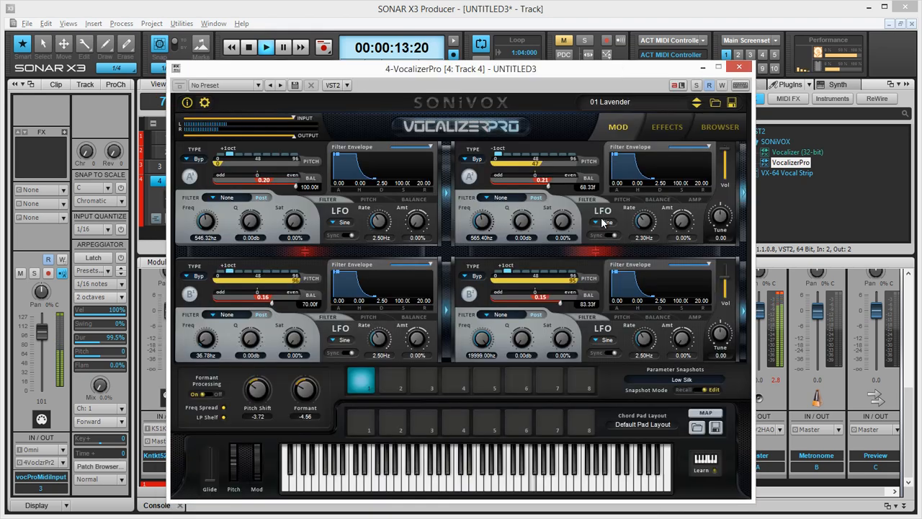